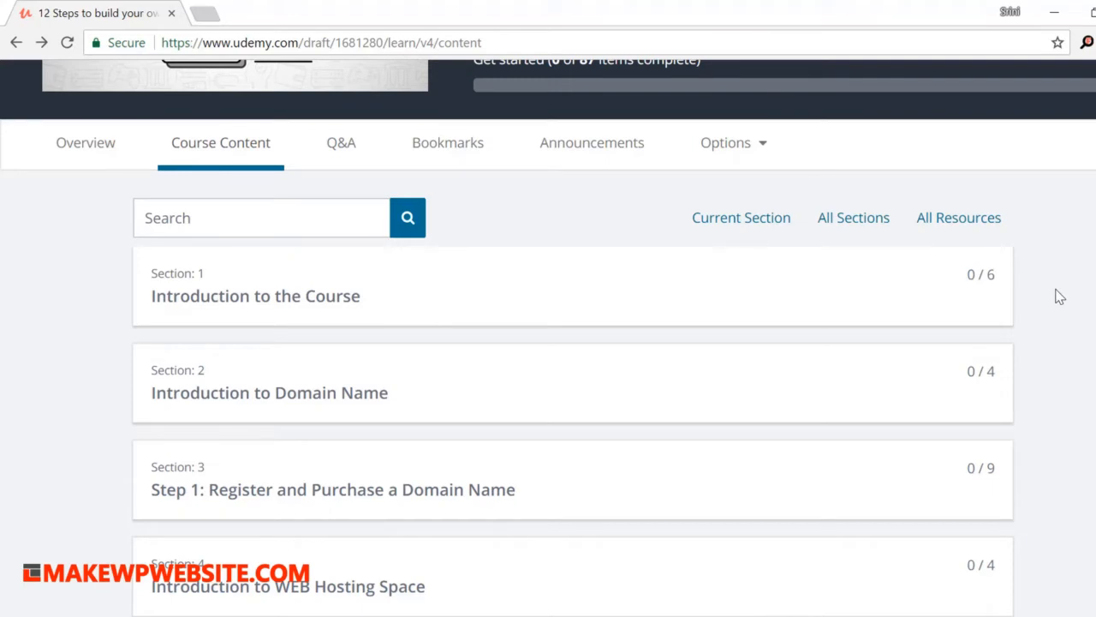
mouse_move(1058, 294)
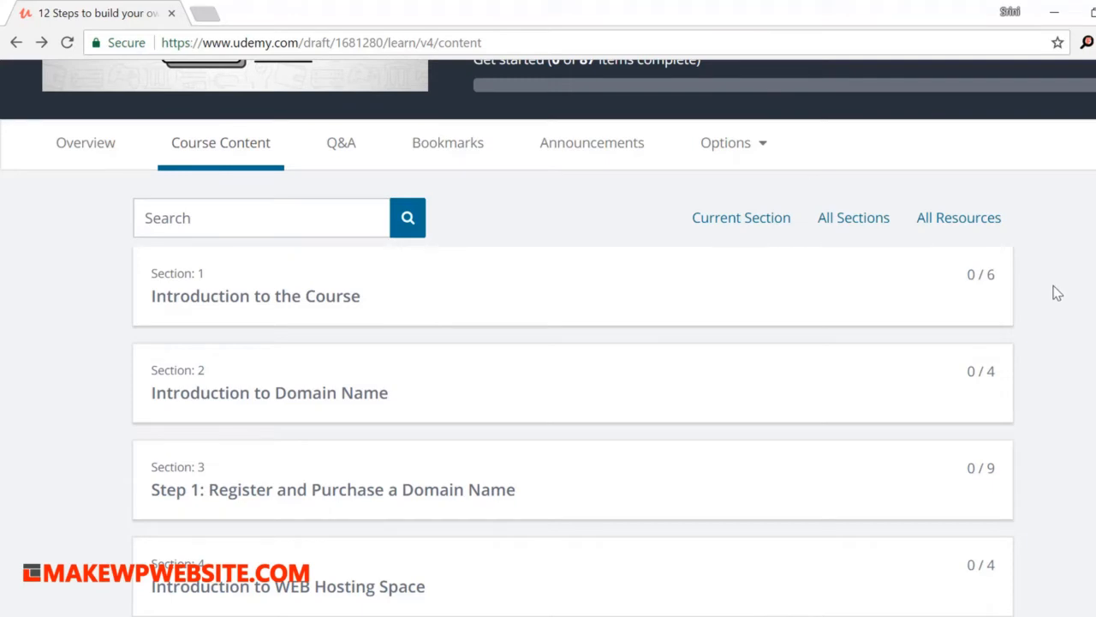
mouse_move(1053, 285)
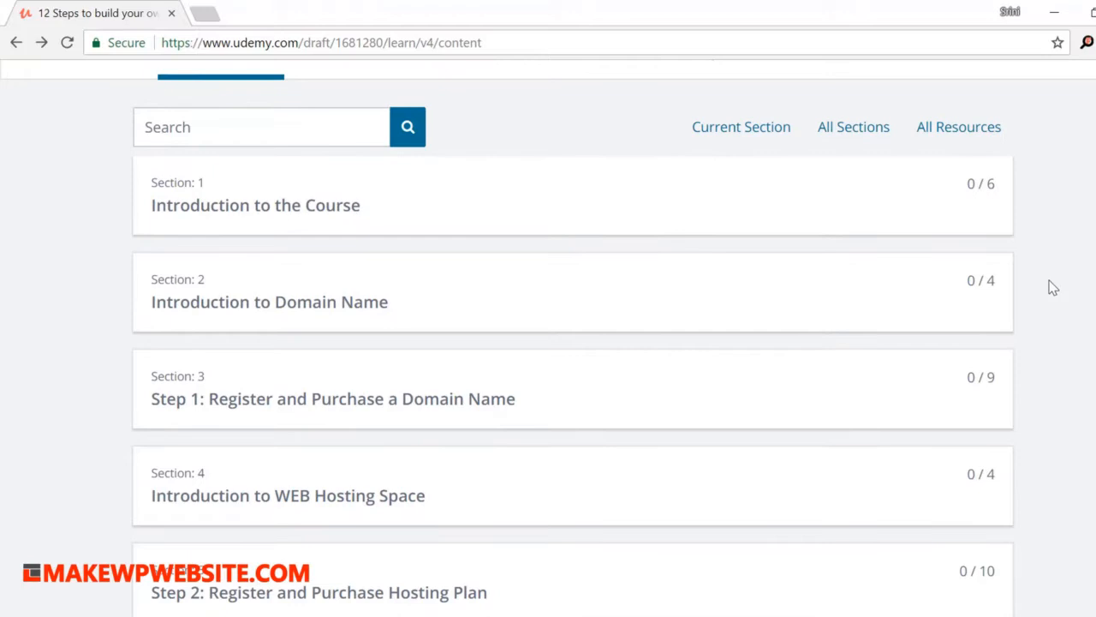
mouse_move(1047, 289)
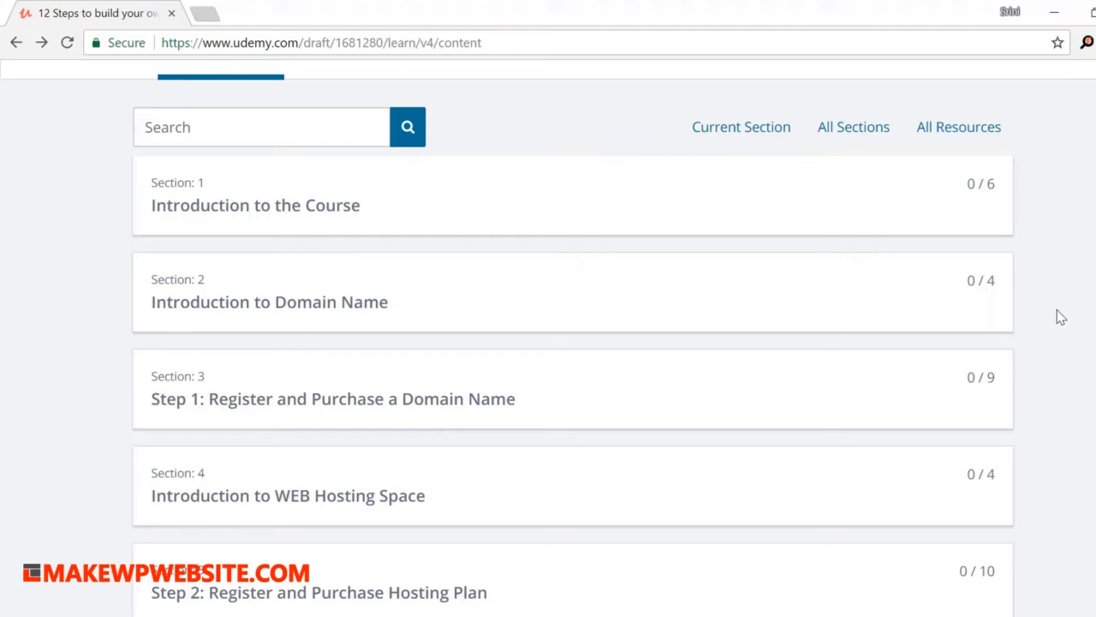
mouse_move(1056, 308)
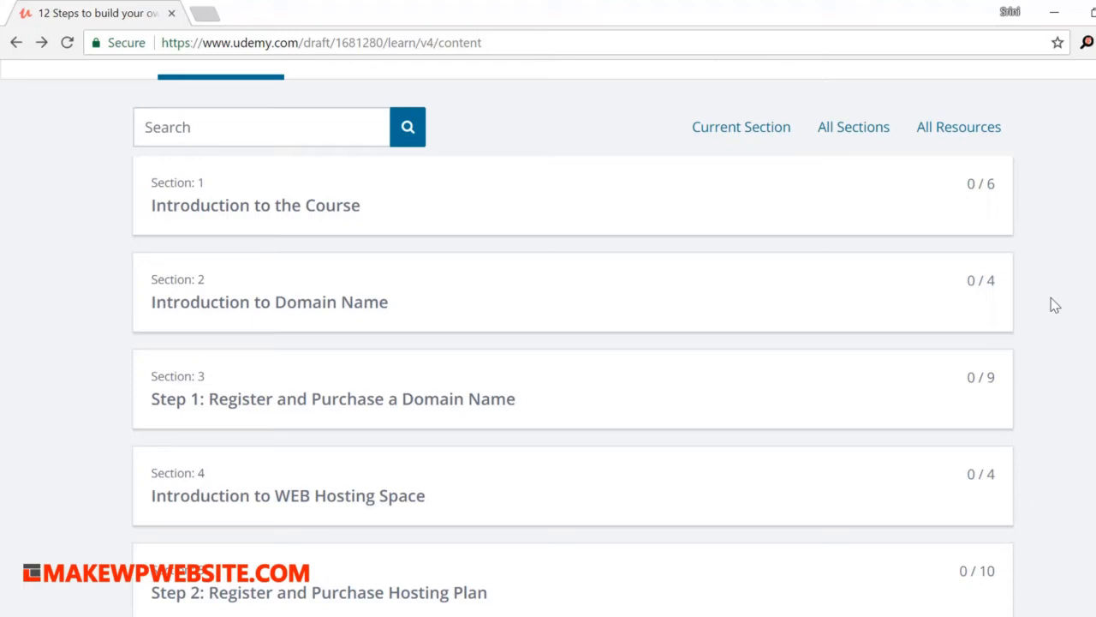
mouse_move(1043, 285)
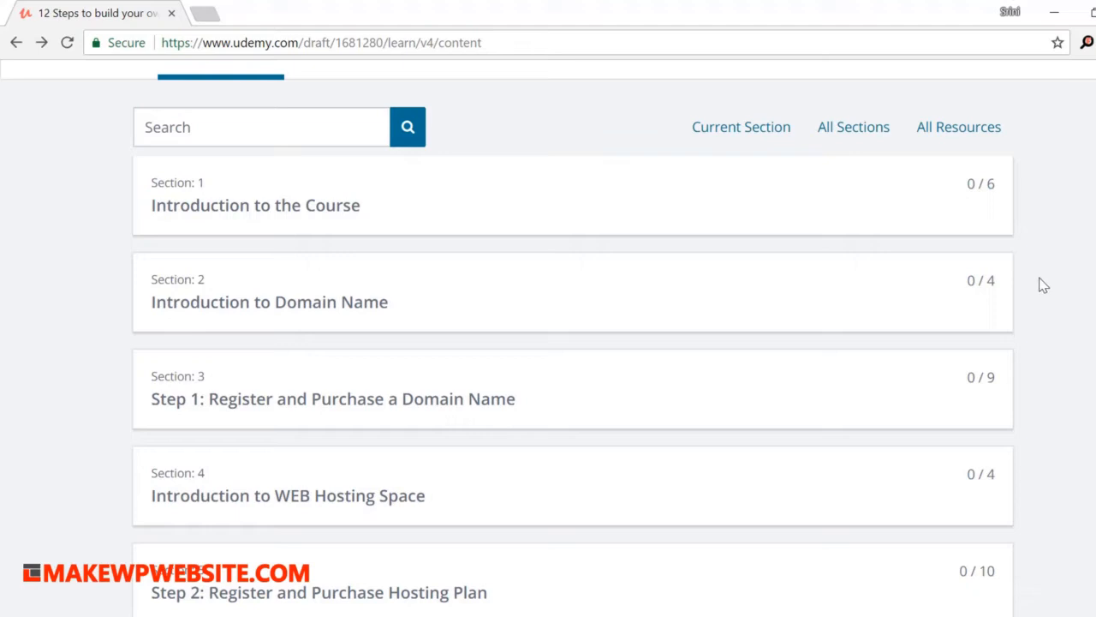
Expand the Step 1 domain registration section after opening and closing the Introduction to Domain Name section.
scroll(down, 3)
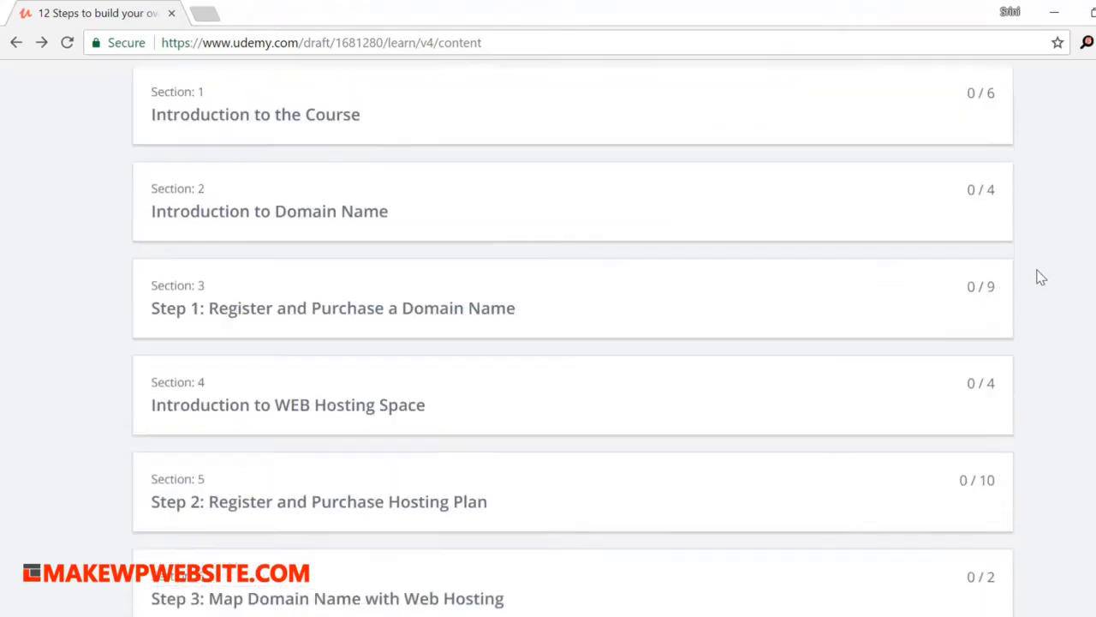
scroll(down, 3)
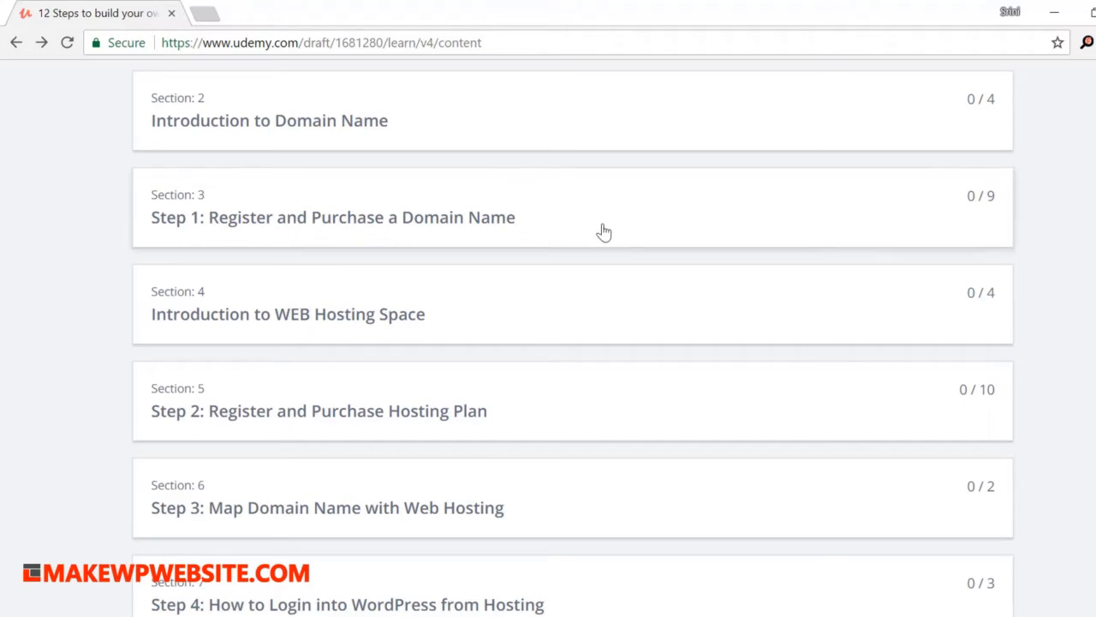
mouse_move(566, 126)
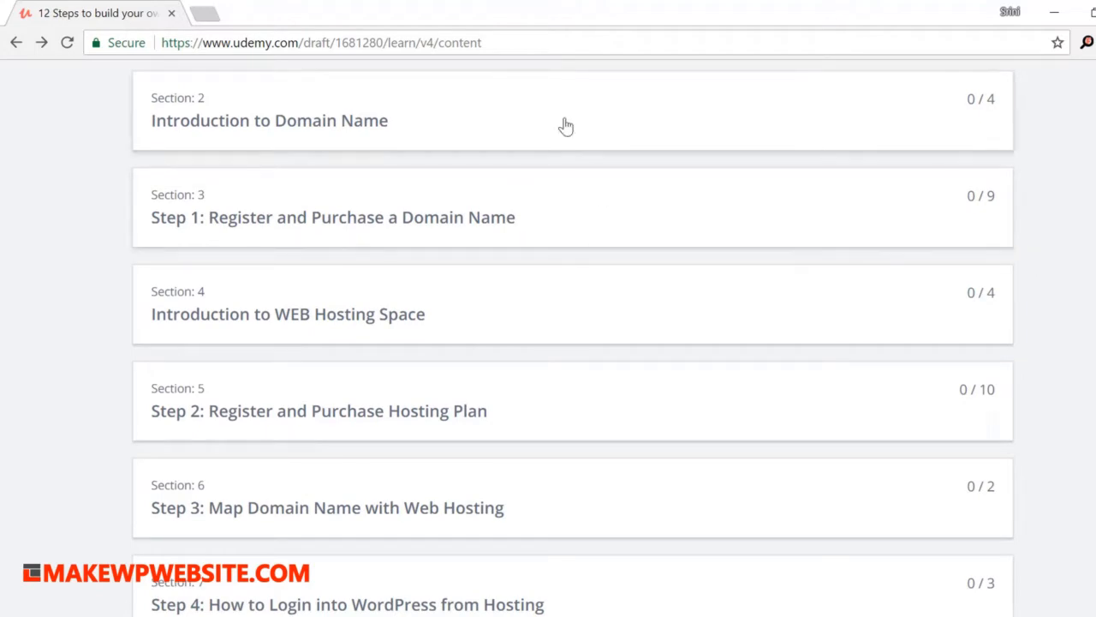
click(268, 119)
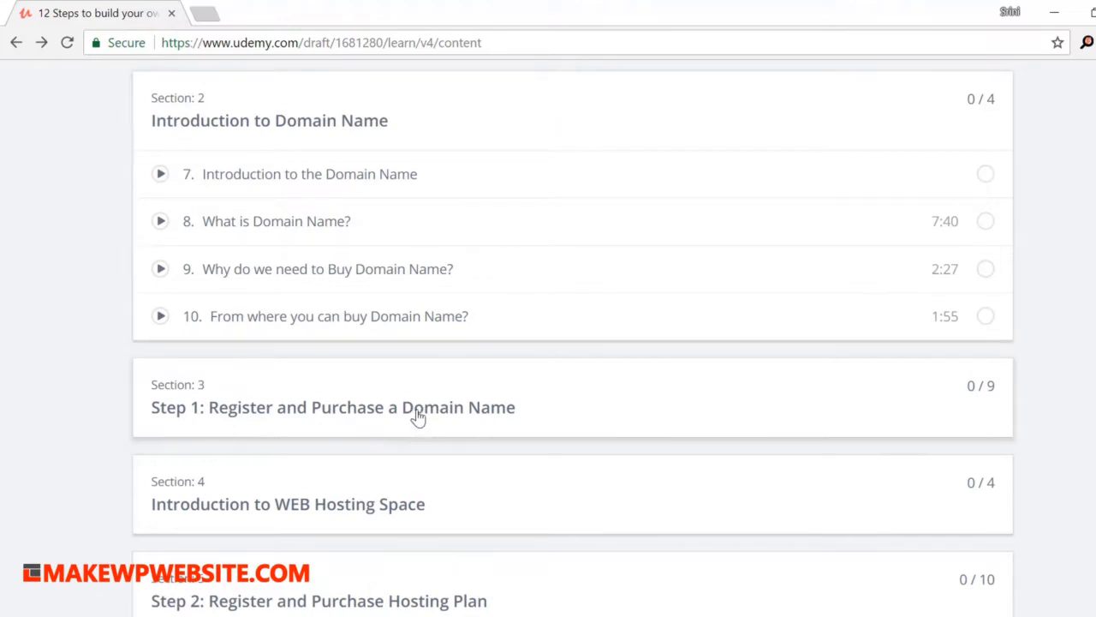
mouse_move(360, 221)
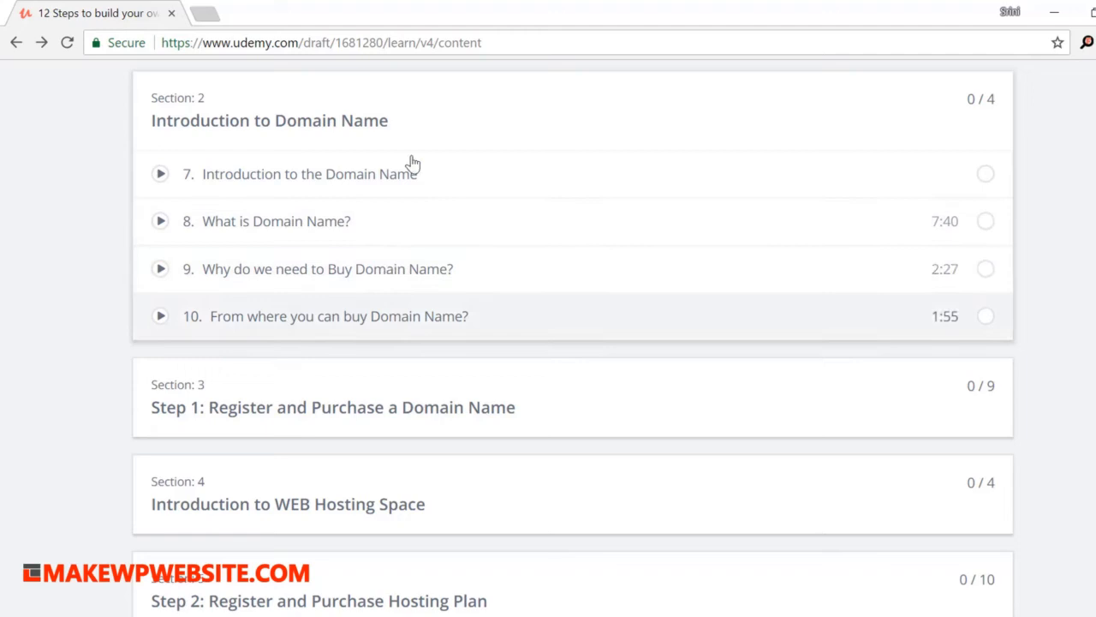
click(269, 108)
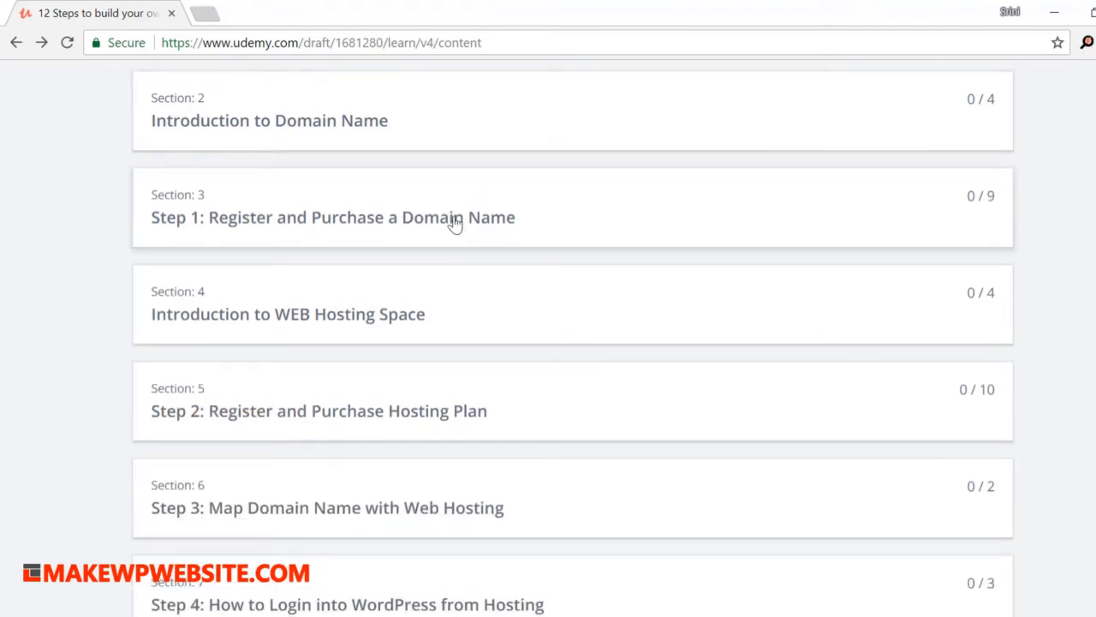
click(333, 216)
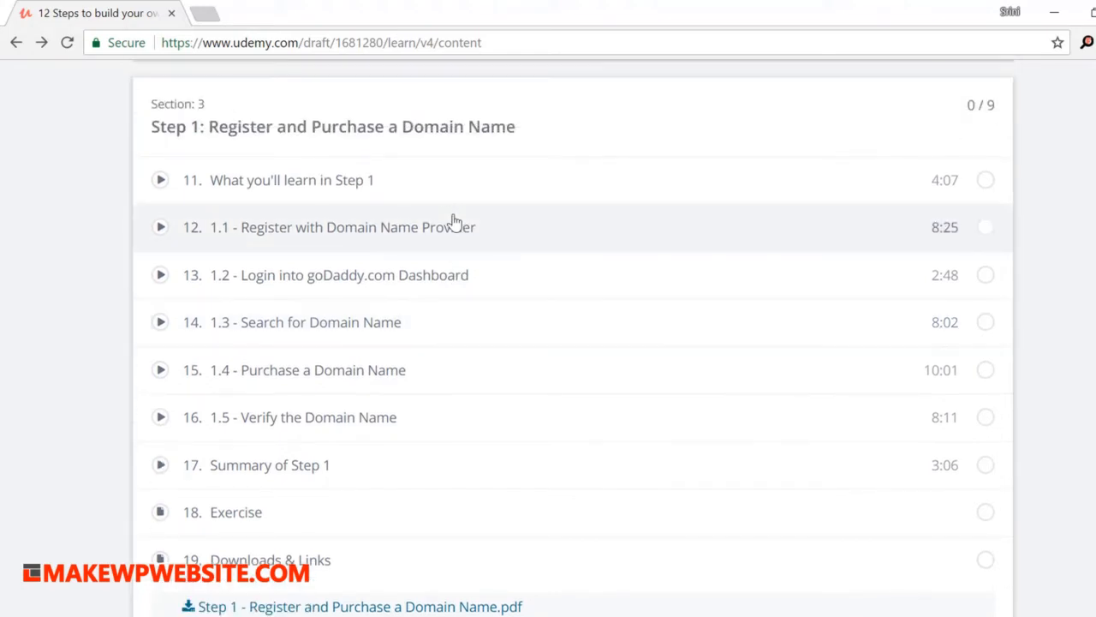
mouse_move(381, 247)
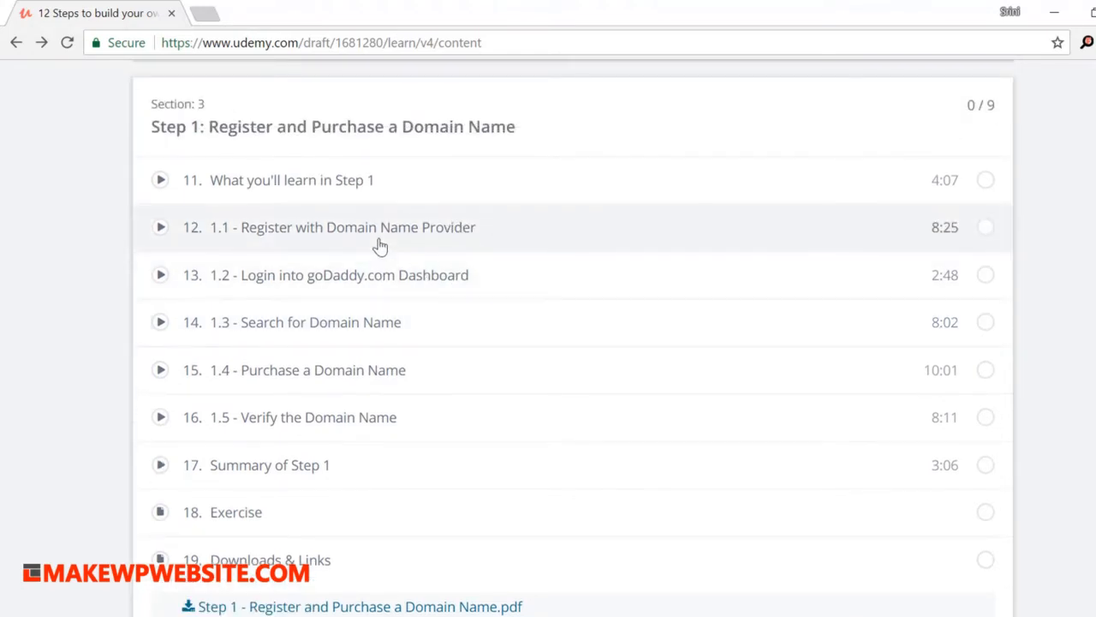
mouse_move(372, 272)
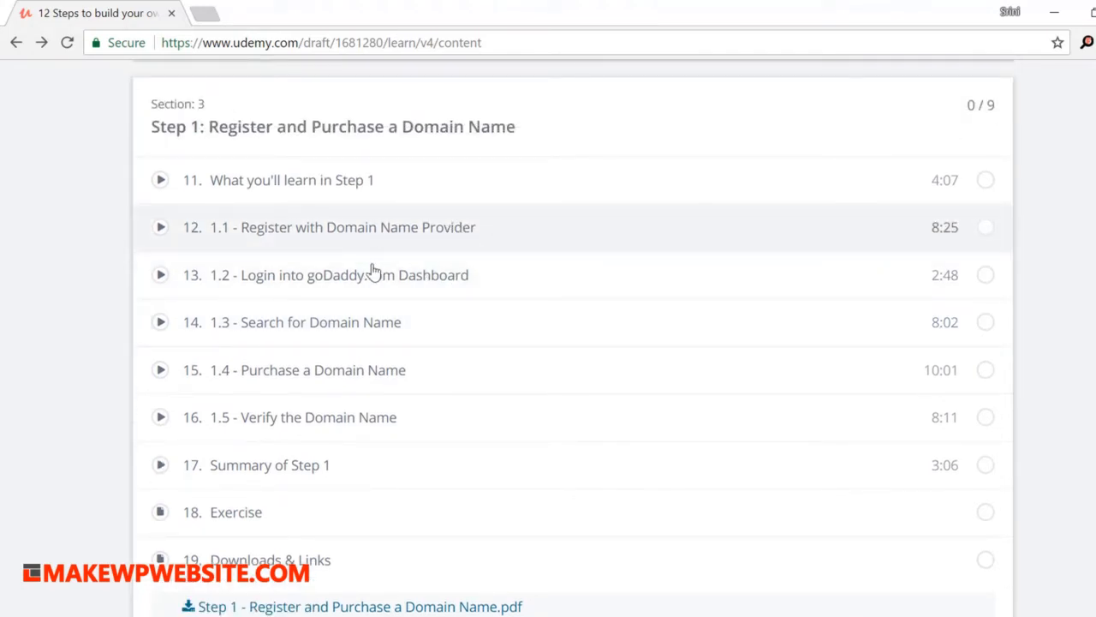
mouse_move(336, 417)
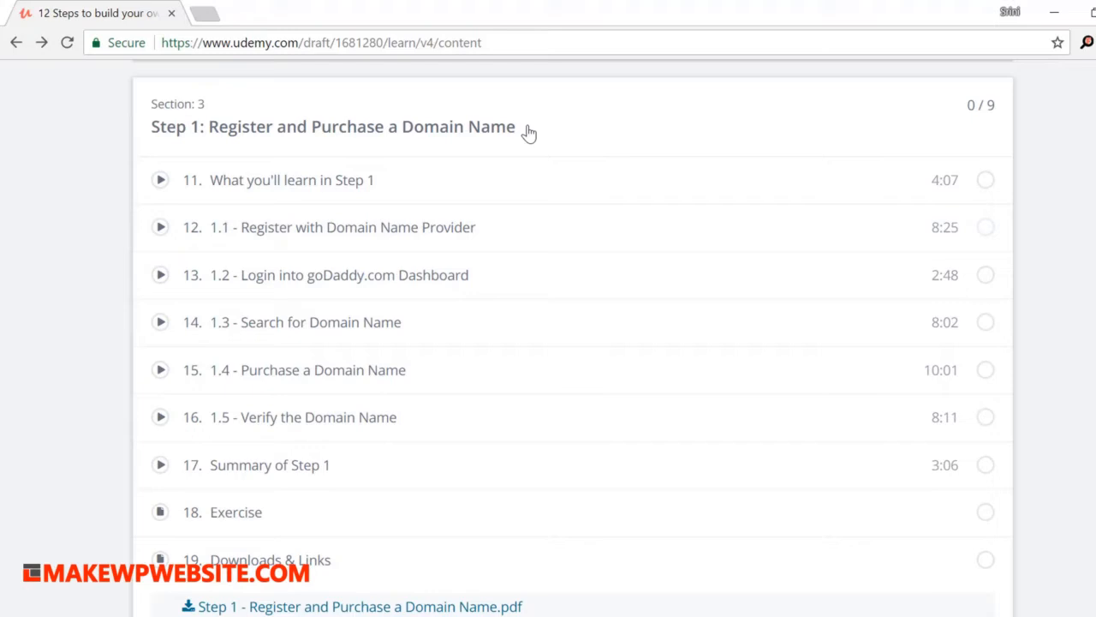
mouse_move(586, 117)
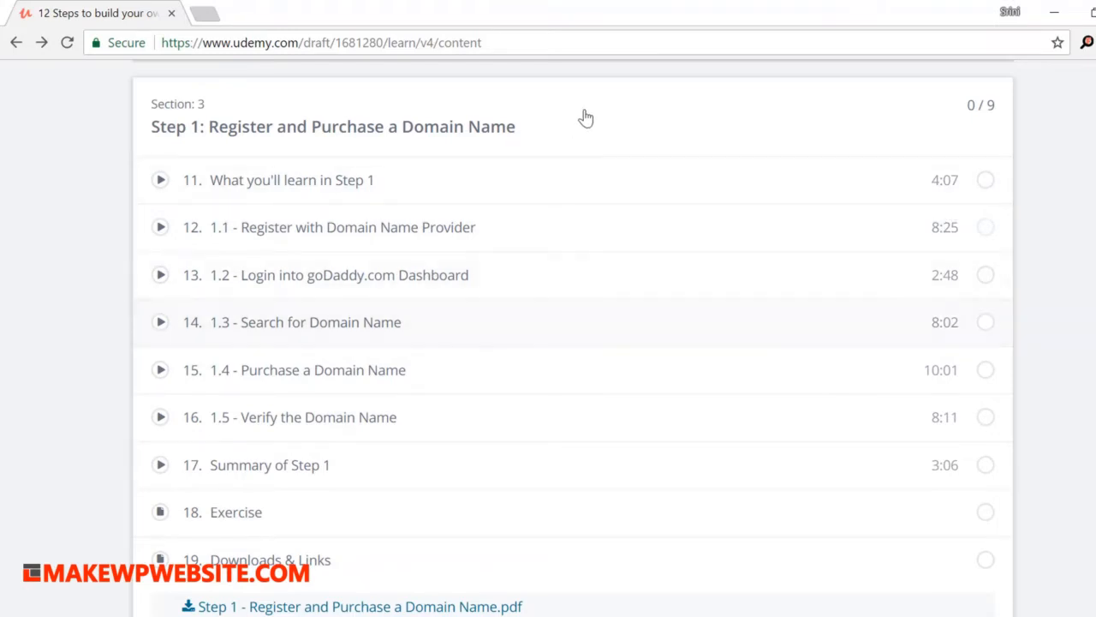
Scroll down to the Step 2: Register and Purchase Hosting Plan lectures.
scroll(down, 3)
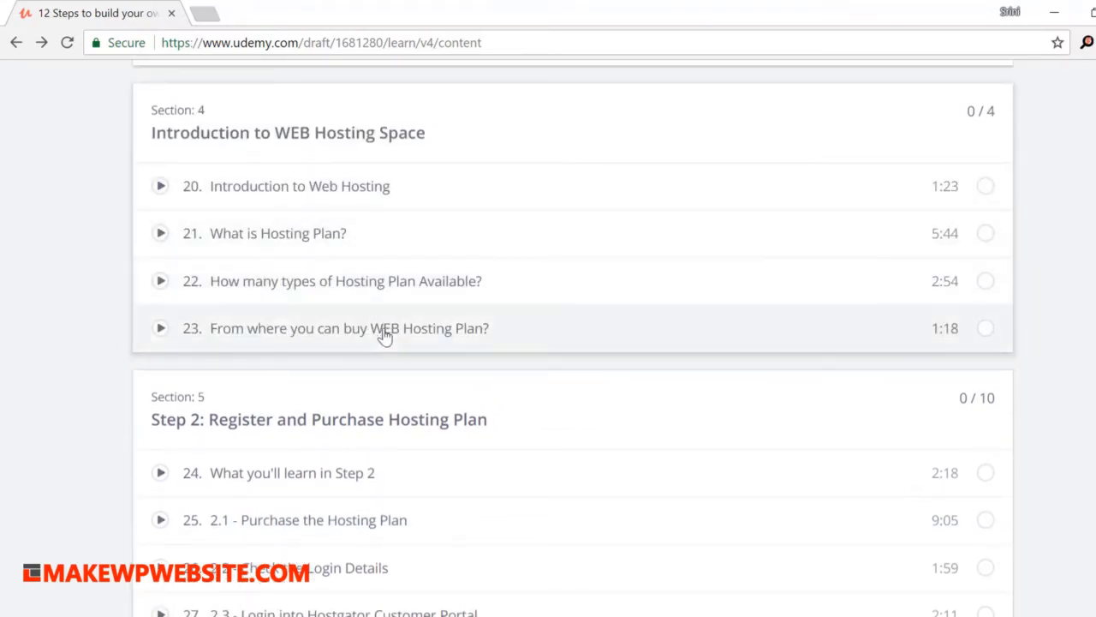
mouse_move(409, 231)
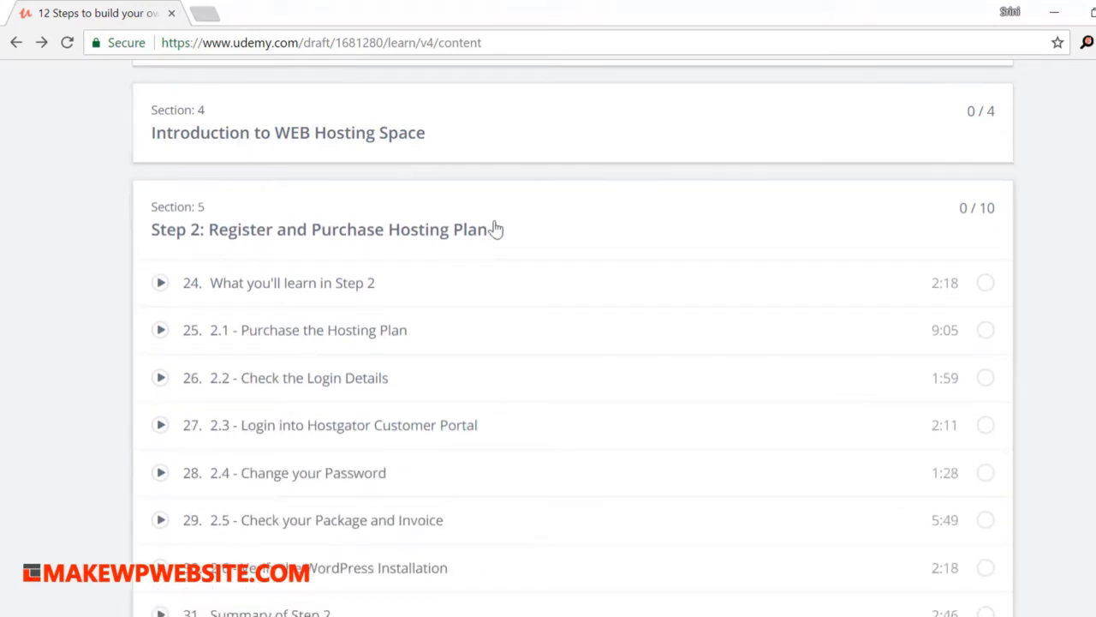
scroll(down, 3)
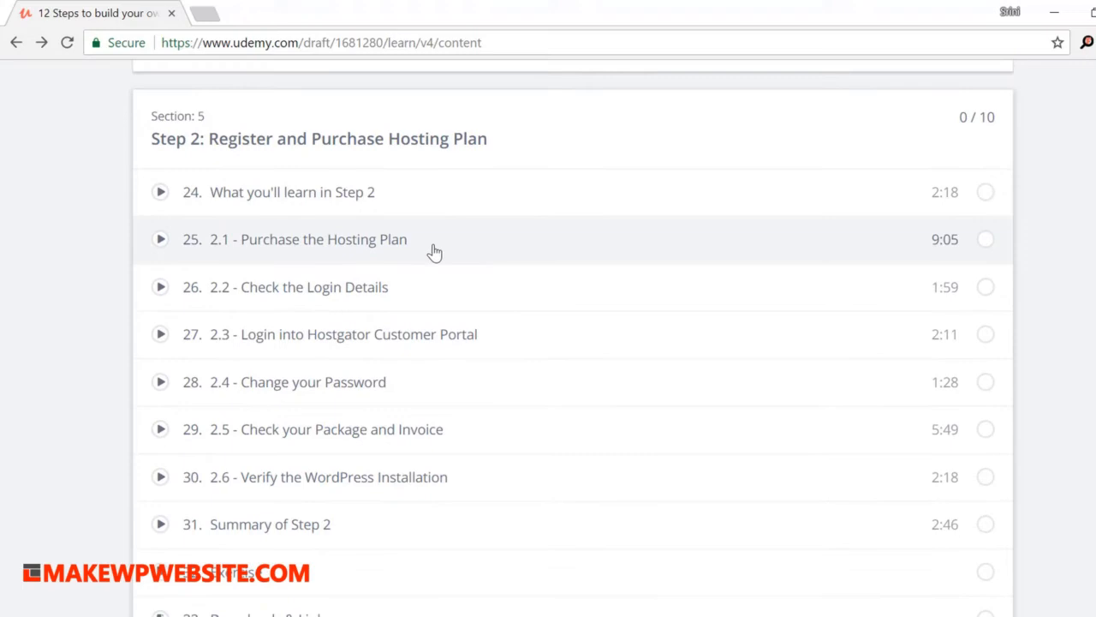
scroll(down, 3)
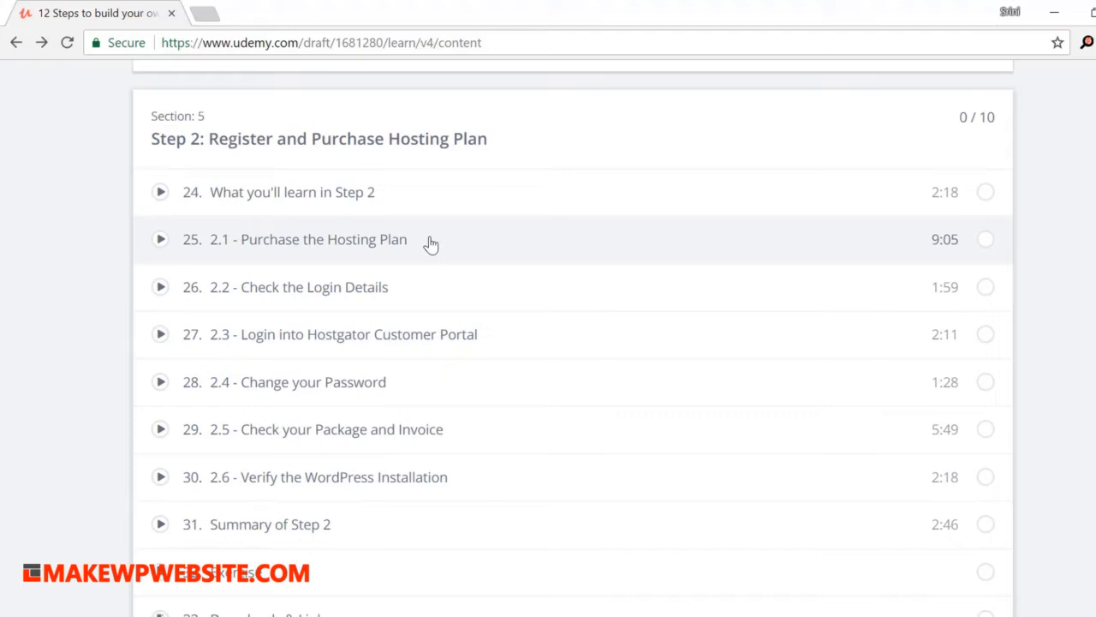
mouse_move(510, 190)
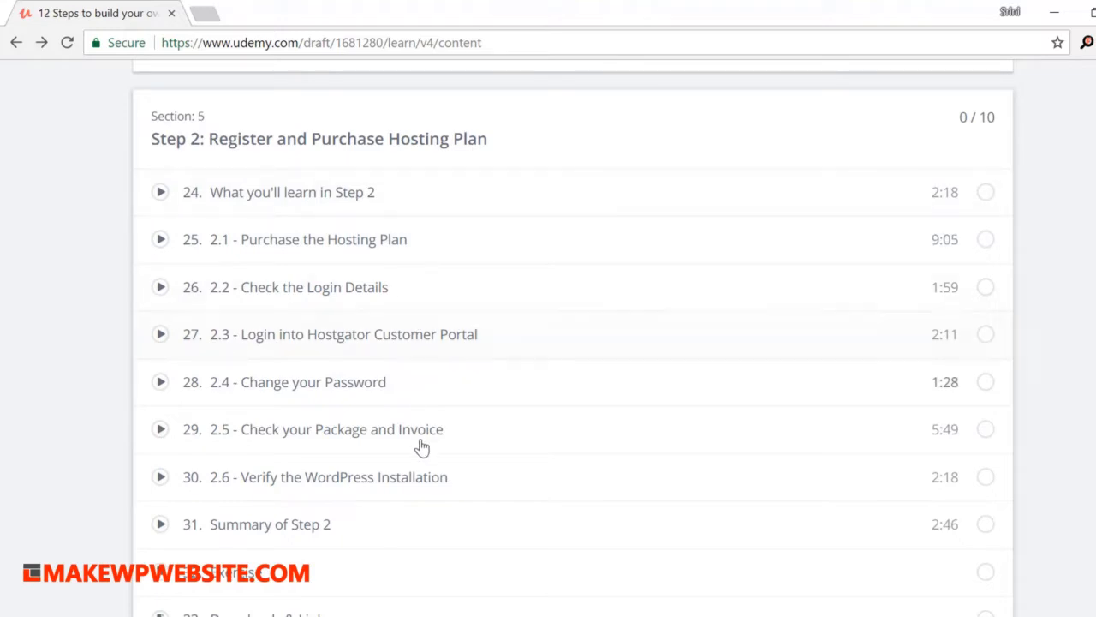
Expand the Step 3: Map Domain Name with Web Hosting section and scroll further down.
click(319, 138)
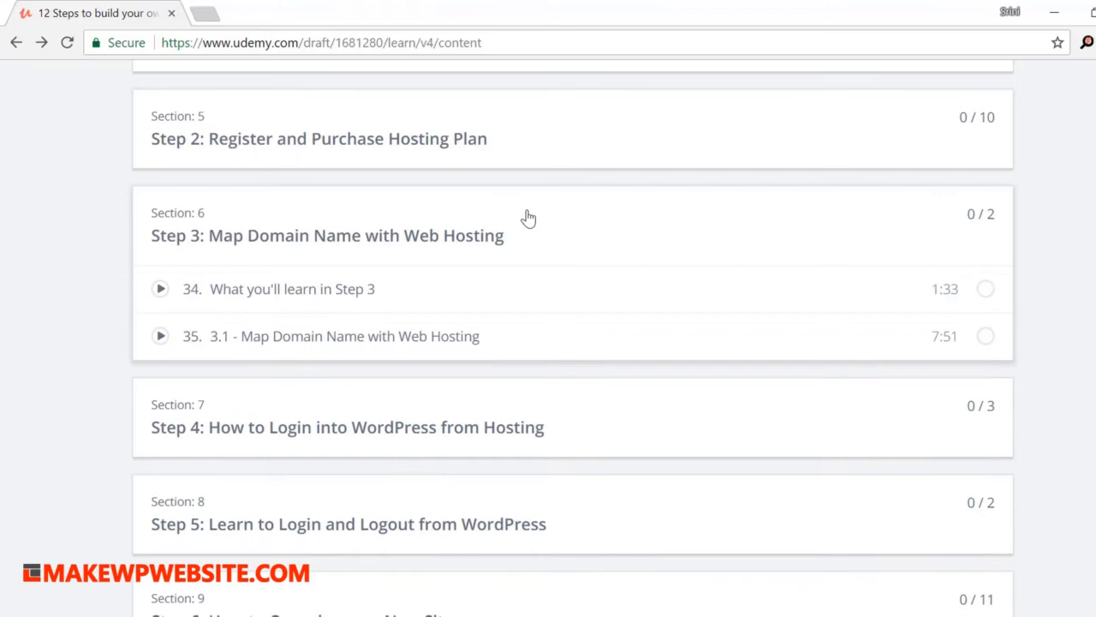
mouse_move(529, 332)
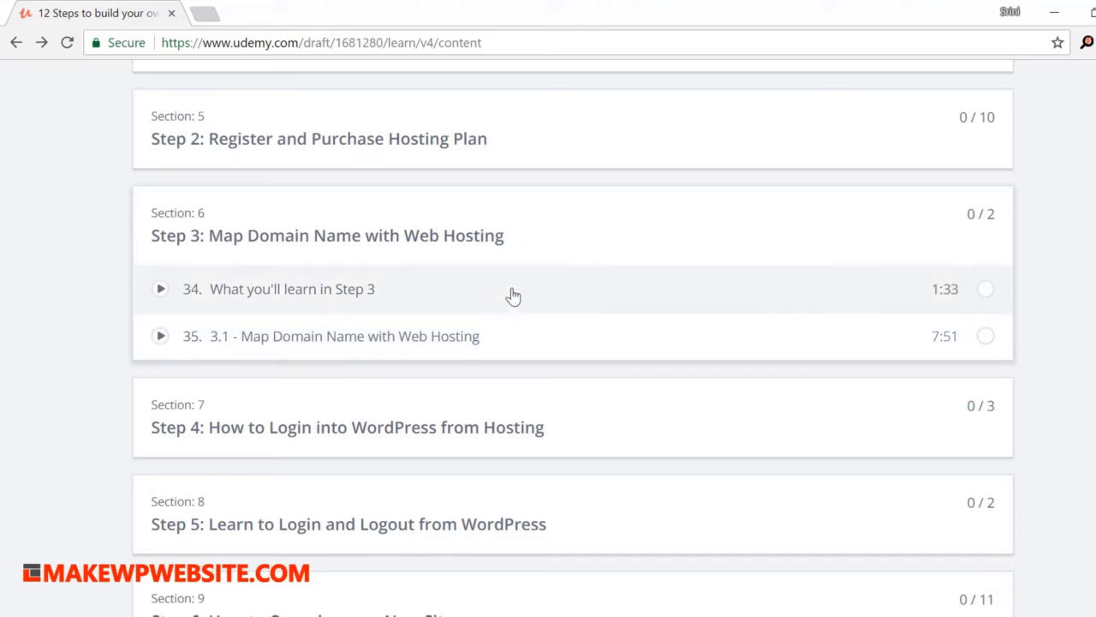
scroll(down, 3)
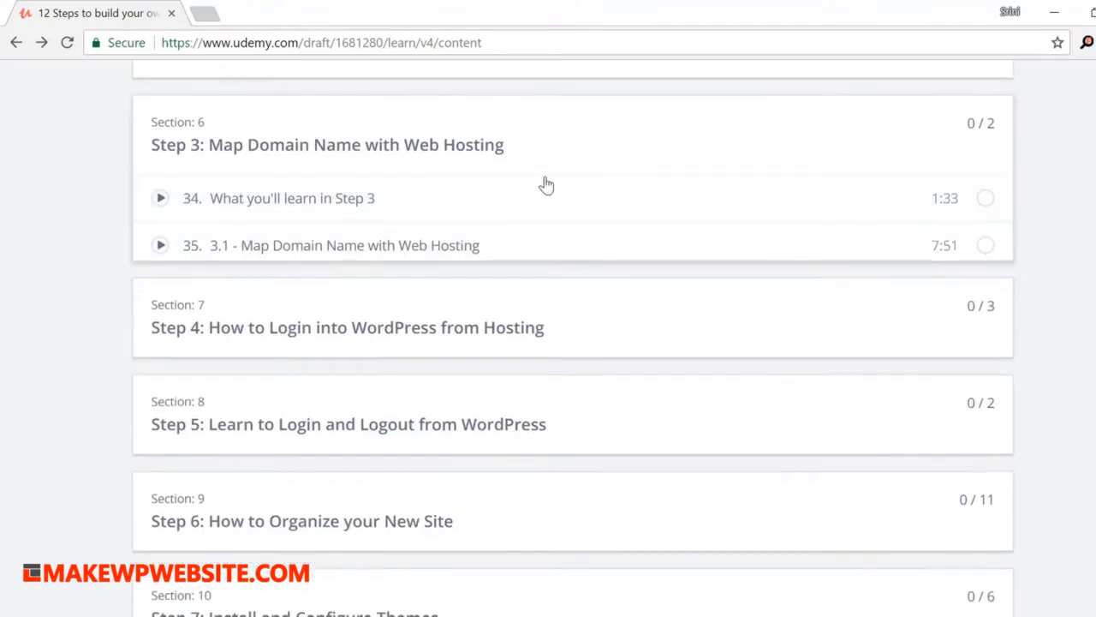
scroll(down, 3)
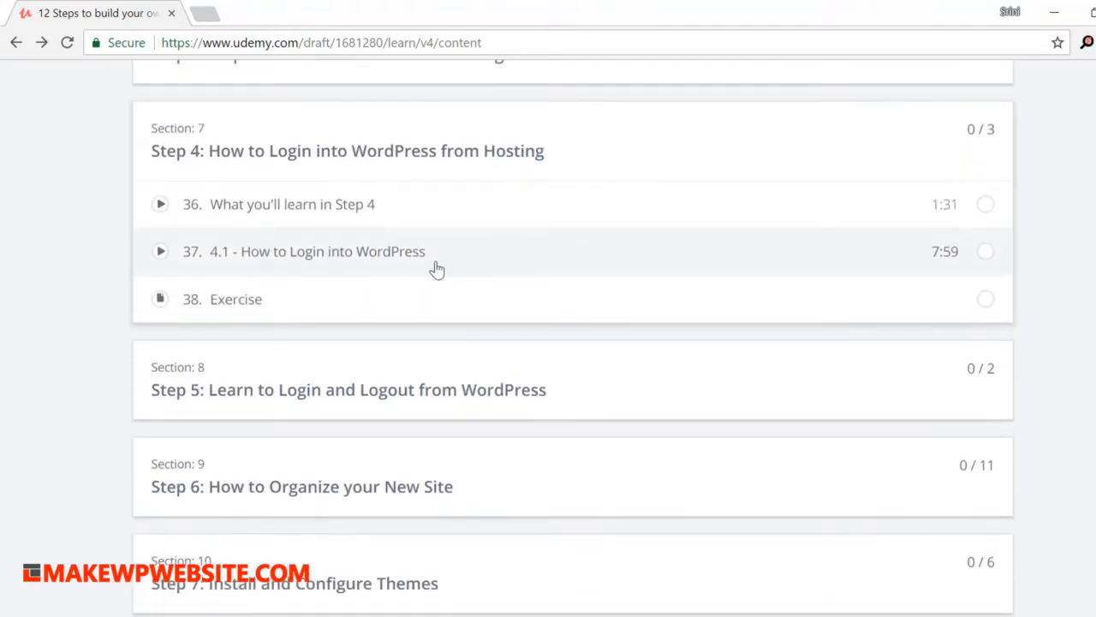
mouse_move(437, 269)
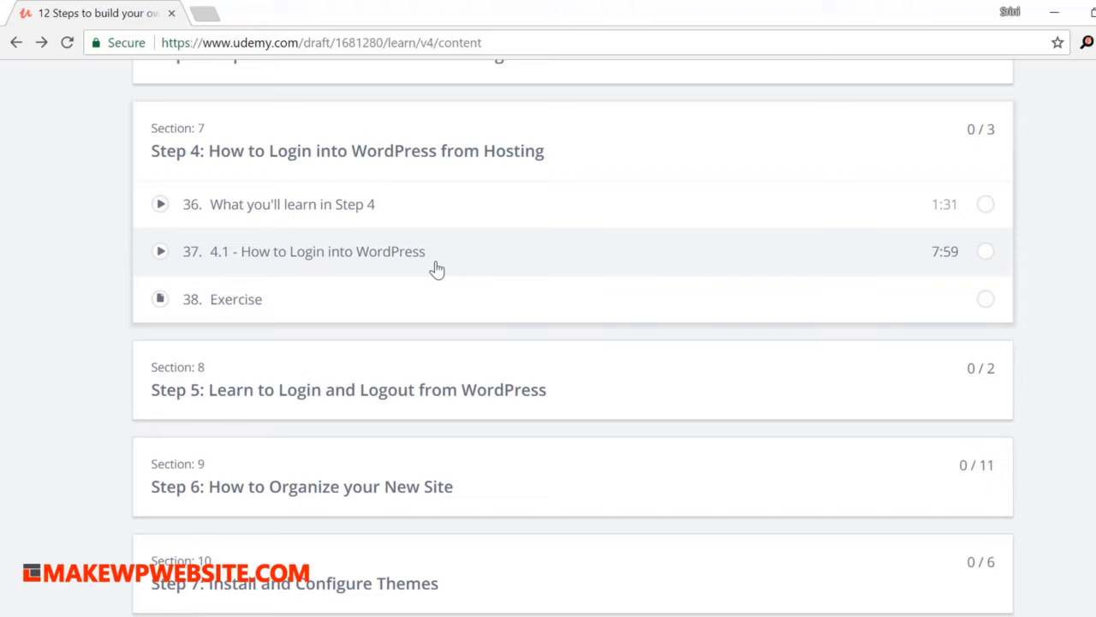
mouse_move(538, 160)
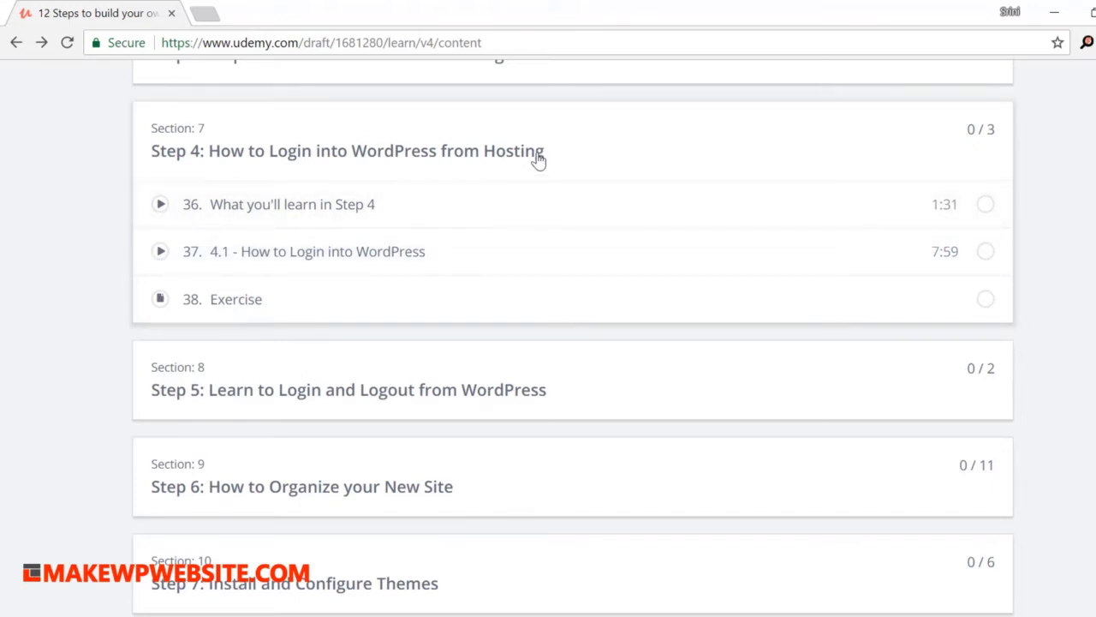
mouse_move(503, 268)
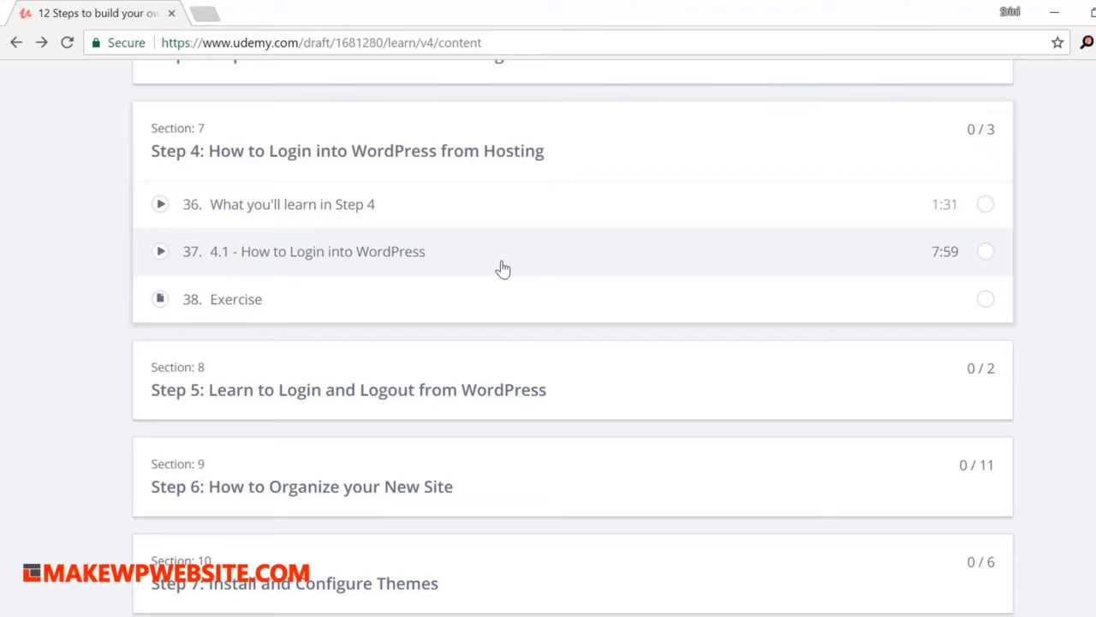
mouse_move(637, 138)
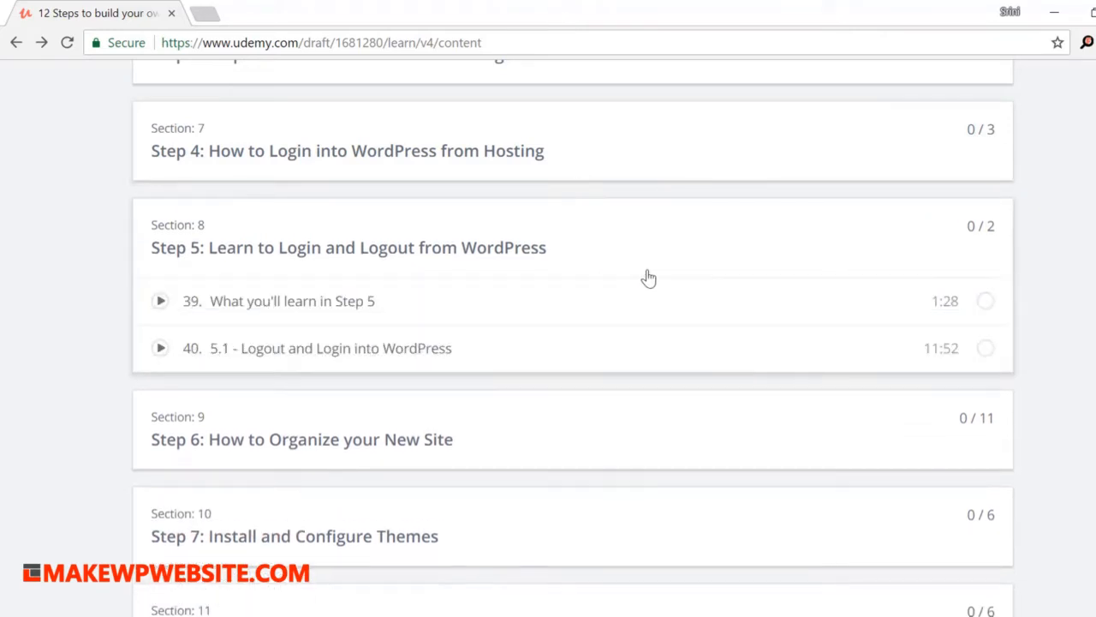
Scroll through the Step 6 lectures 41–51 and their PDF down to Step 7.
scroll(down, 3)
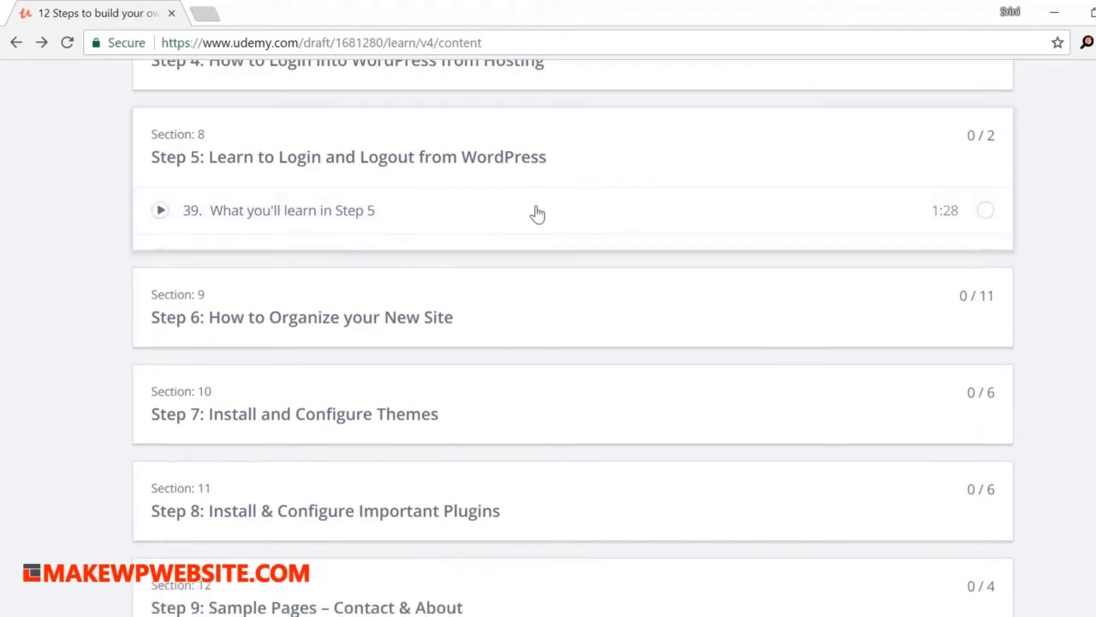
scroll(down, 3)
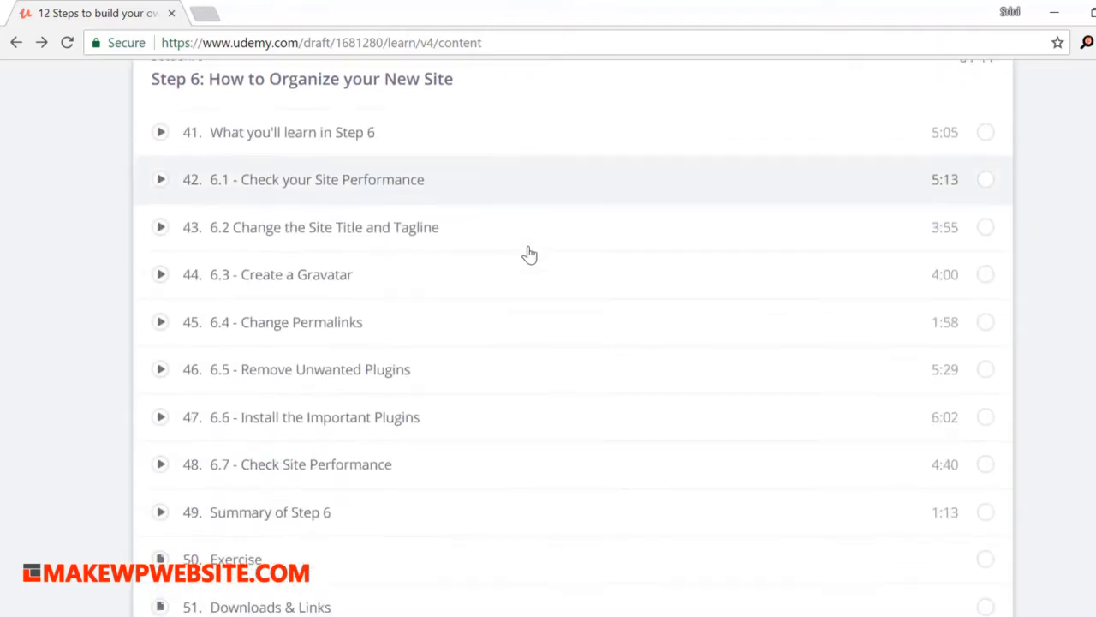
scroll(down, 3)
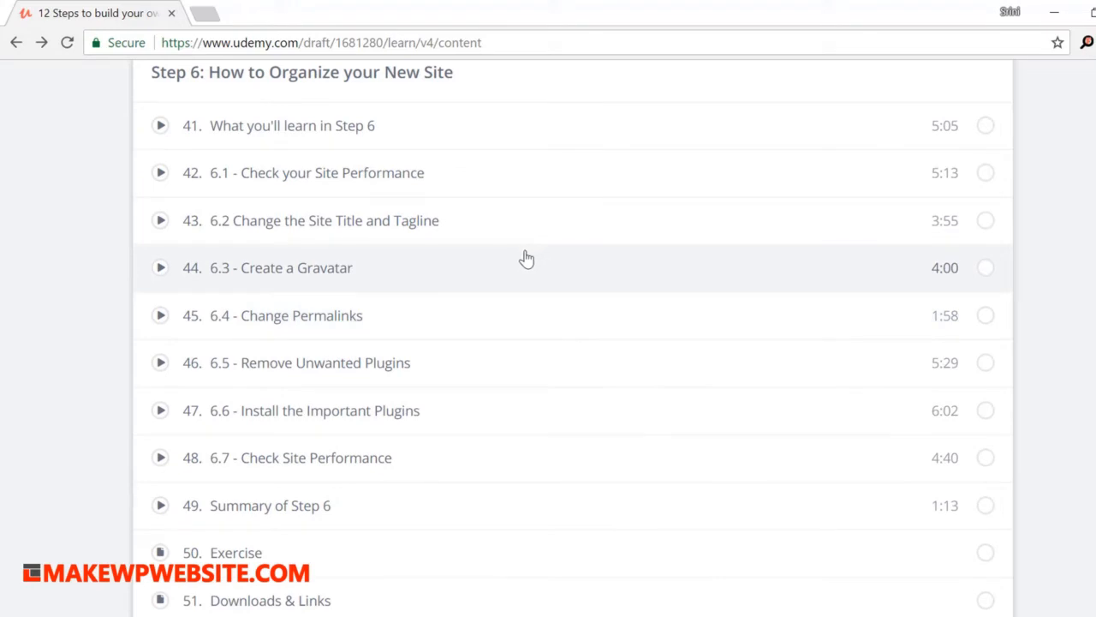
mouse_move(536, 187)
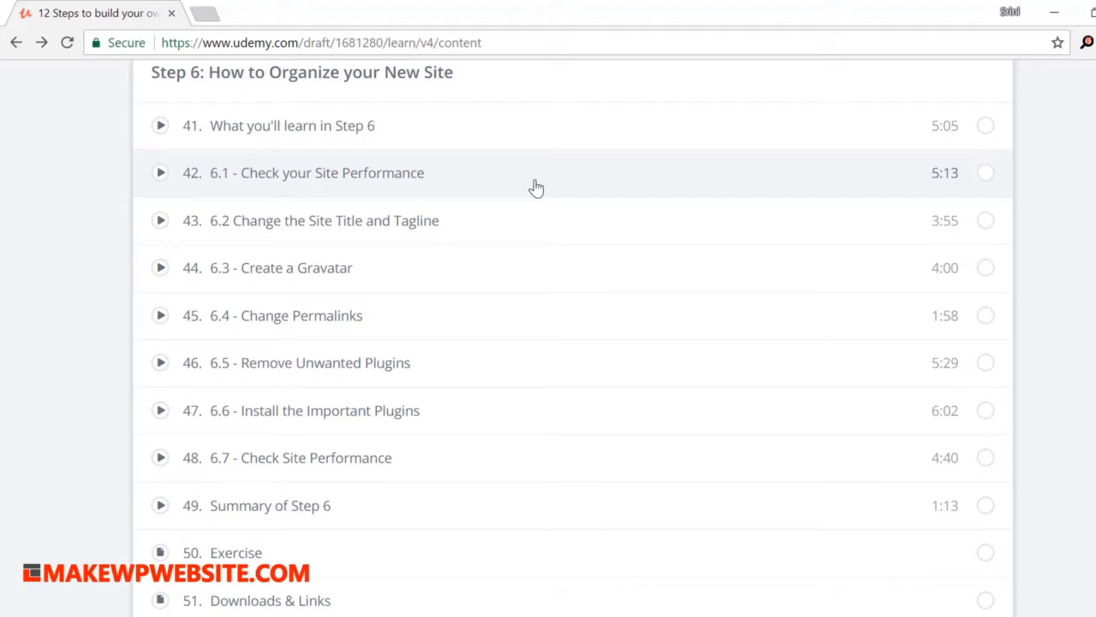
mouse_move(310, 186)
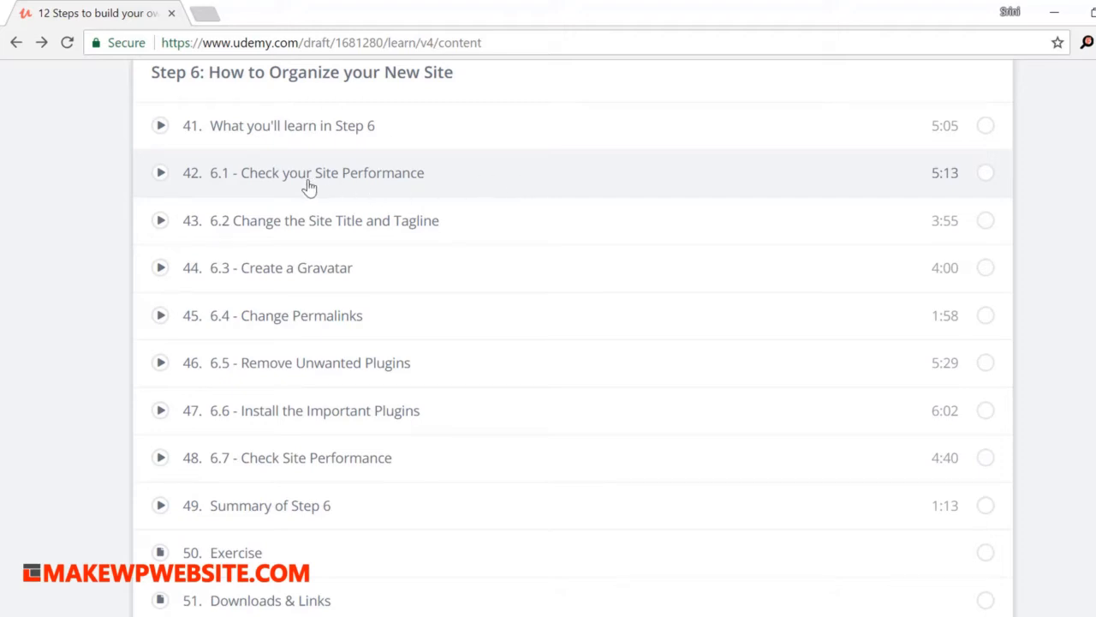
mouse_move(392, 179)
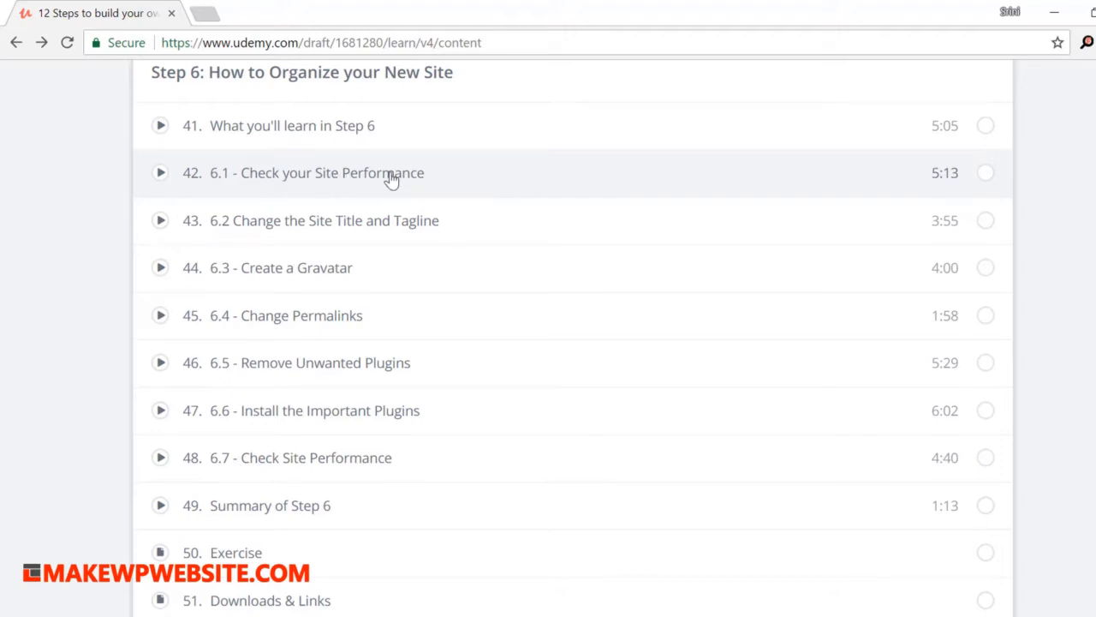
mouse_move(412, 233)
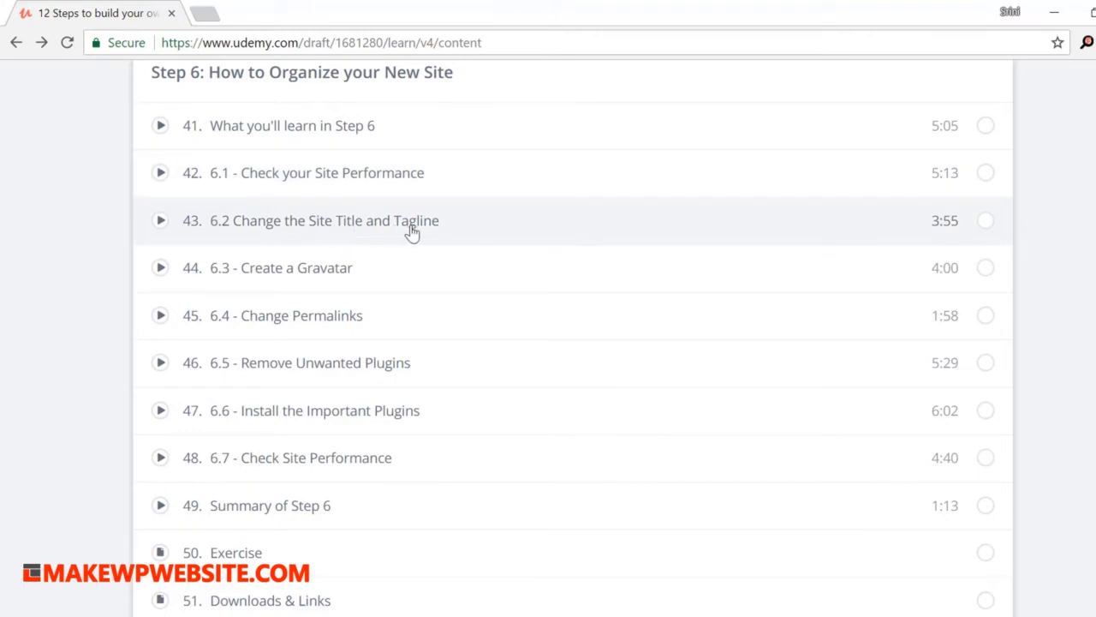
mouse_move(331, 327)
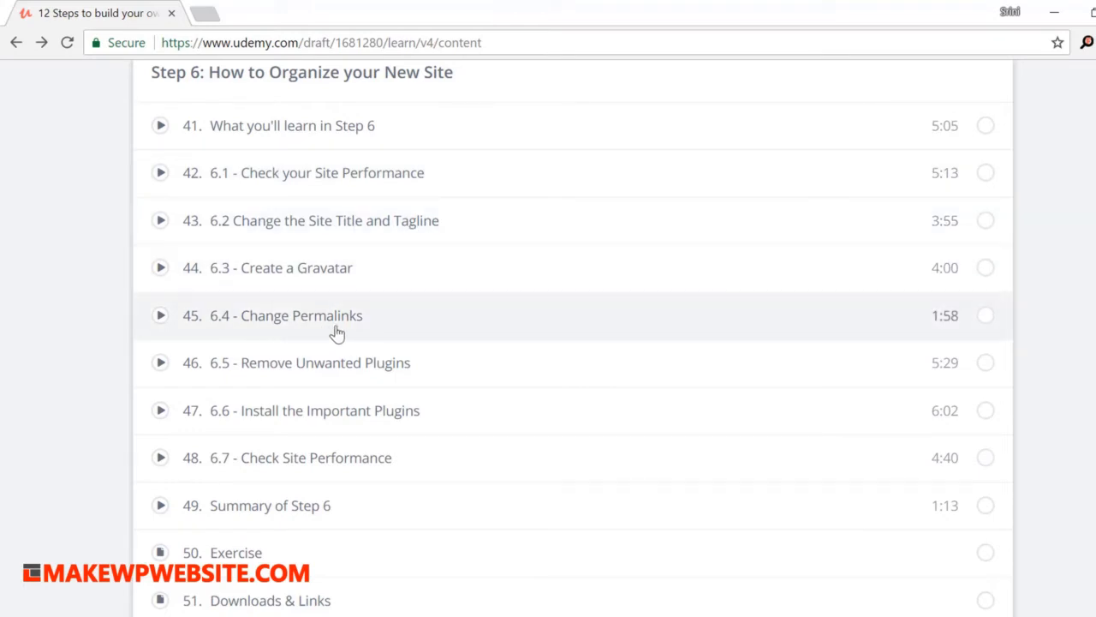
mouse_move(525, 339)
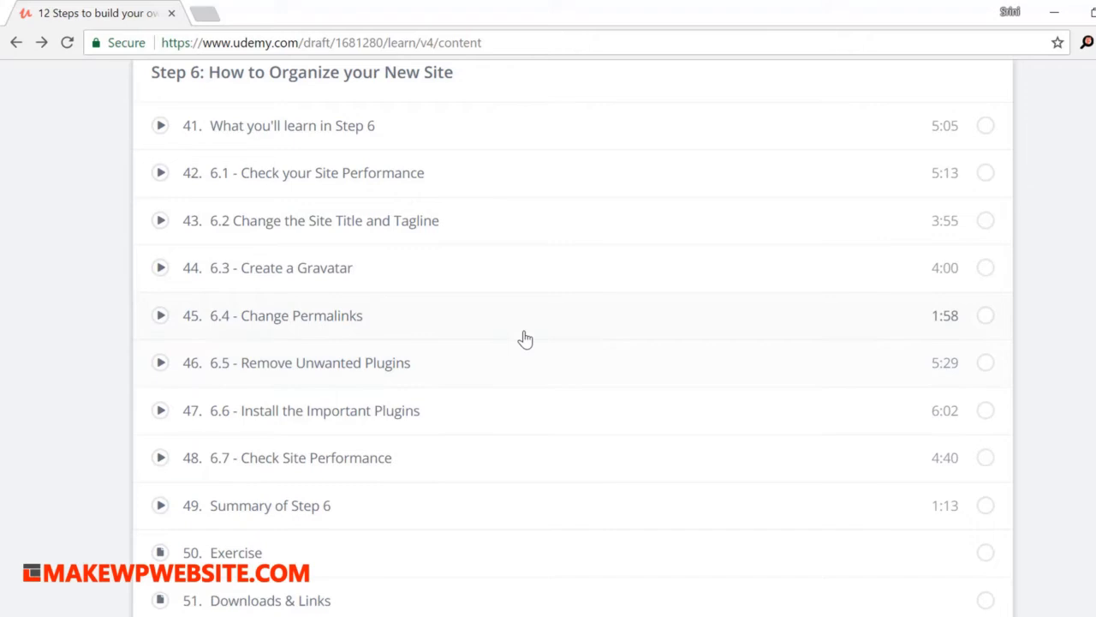
scroll(down, 3)
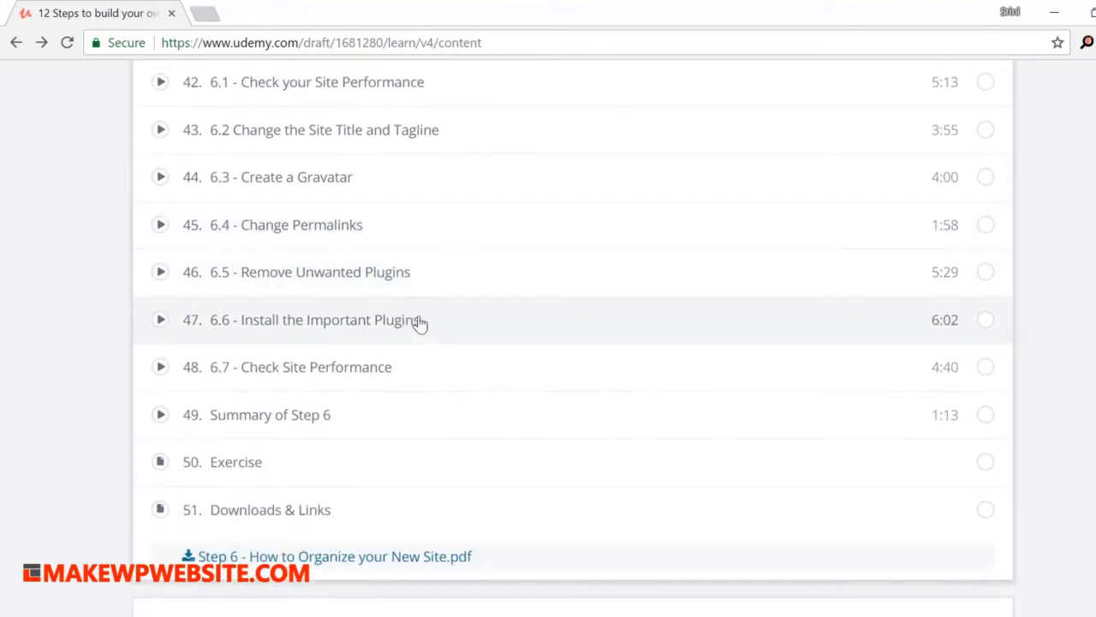
scroll(down, 3)
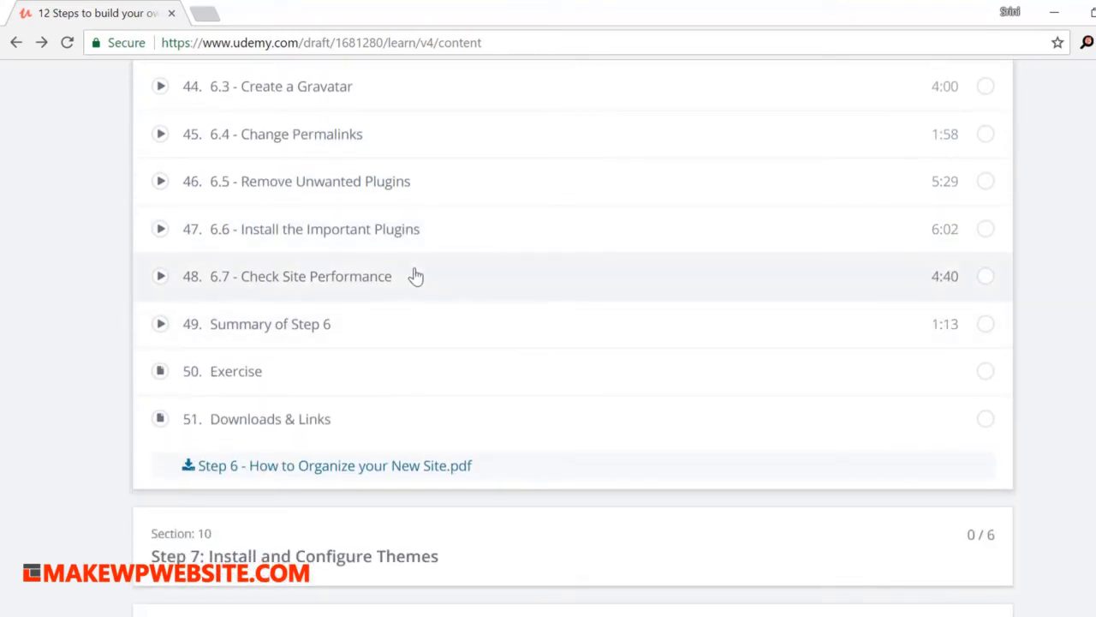
mouse_move(415, 268)
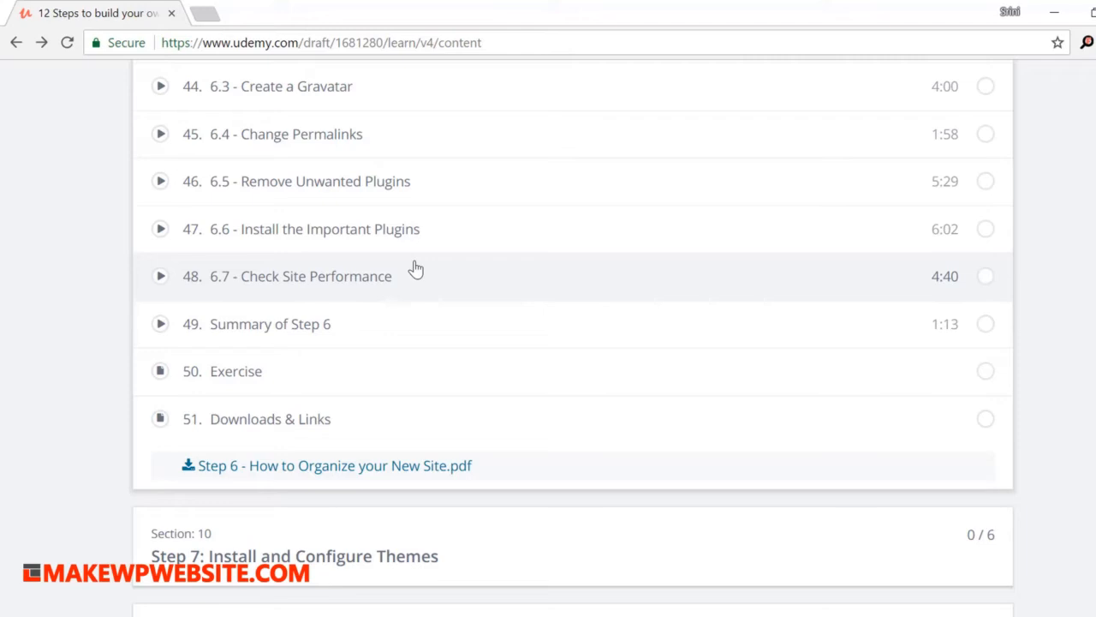
scroll(down, 3)
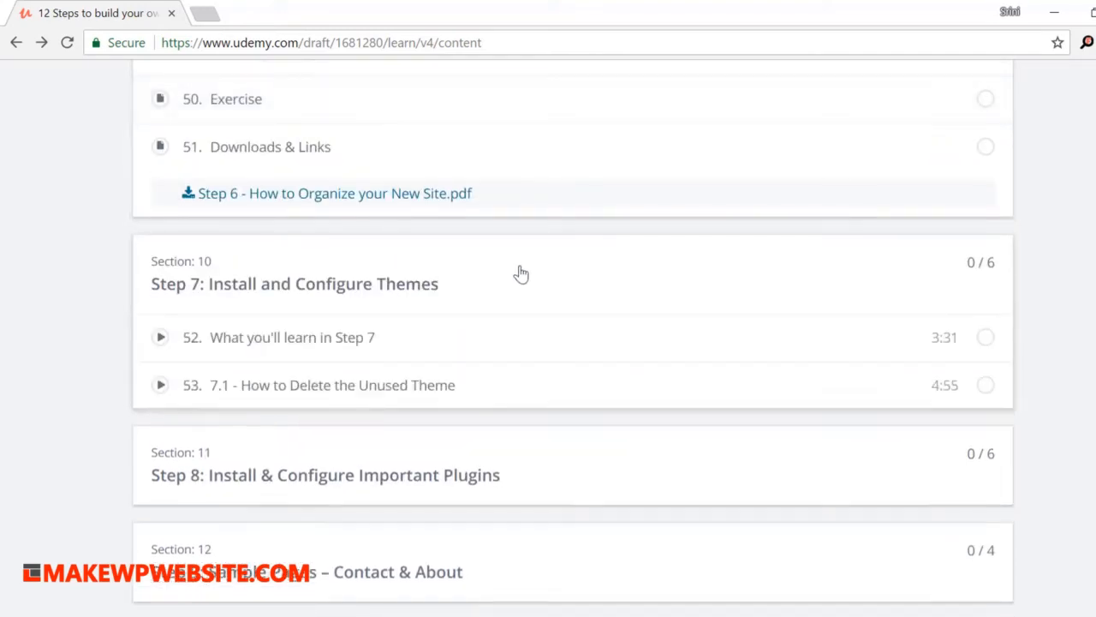
Scroll through the Step 7 theme lectures 52–57 down to the Step 8 section.
scroll(down, 3)
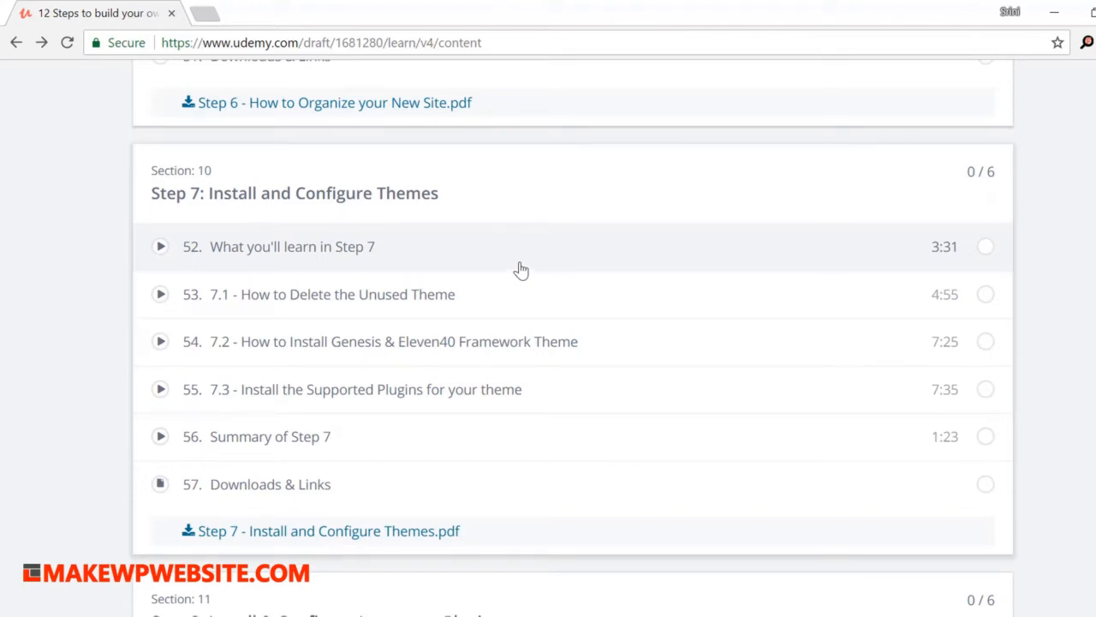
mouse_move(518, 258)
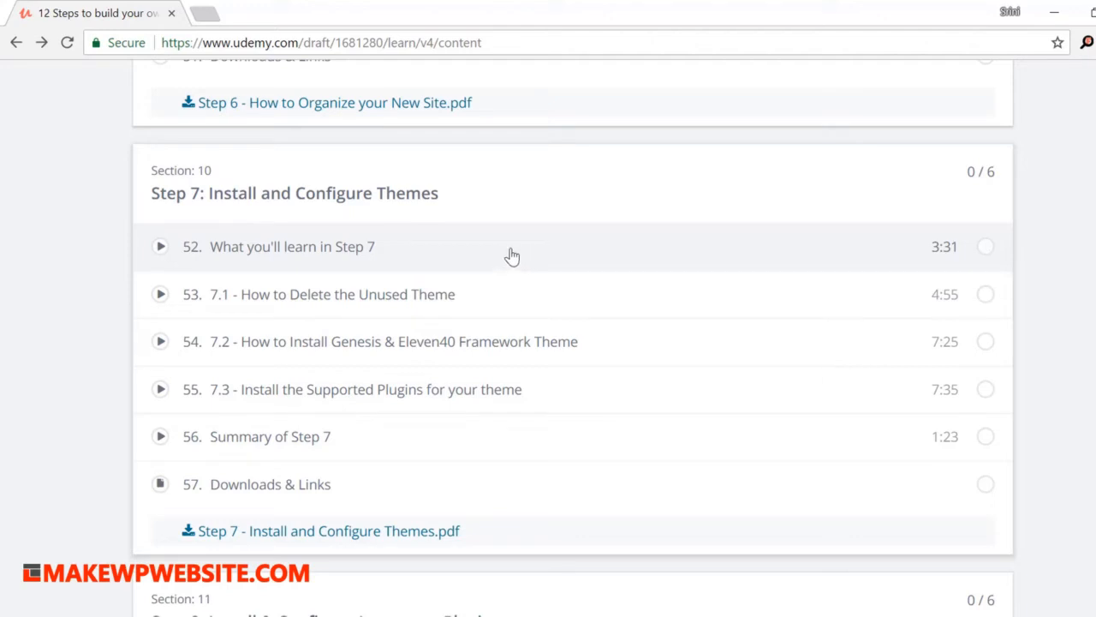
mouse_move(507, 262)
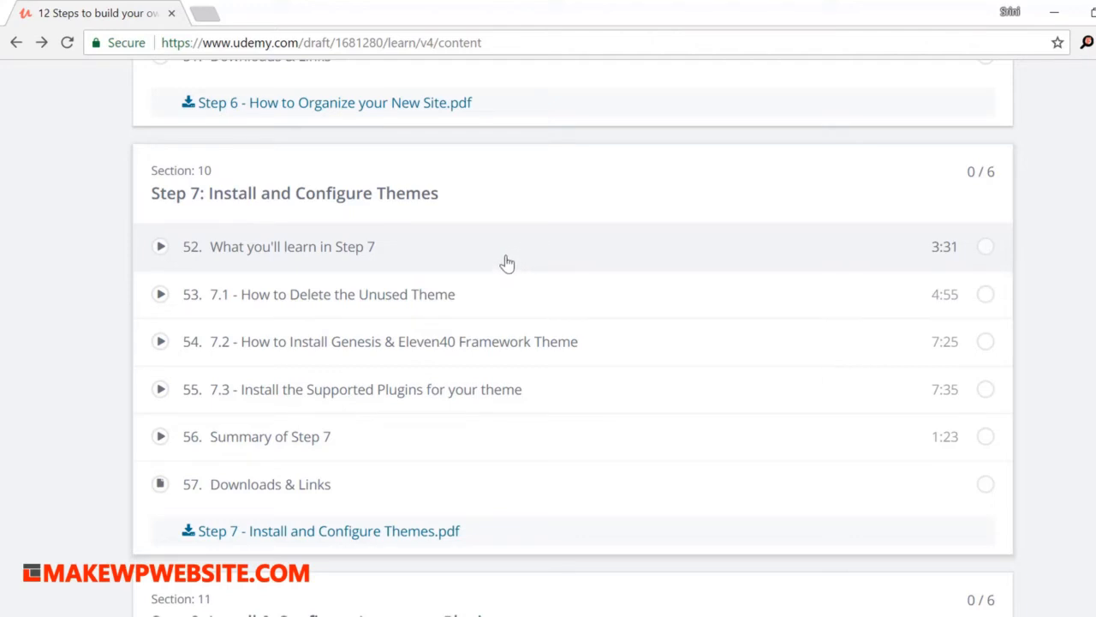
mouse_move(685, 299)
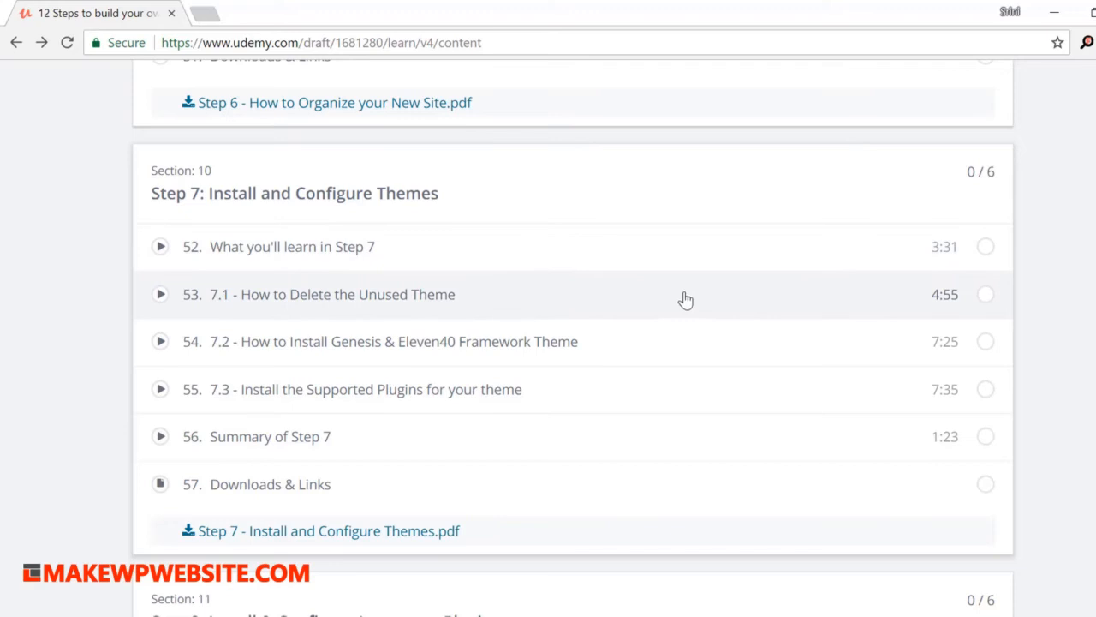
mouse_move(642, 349)
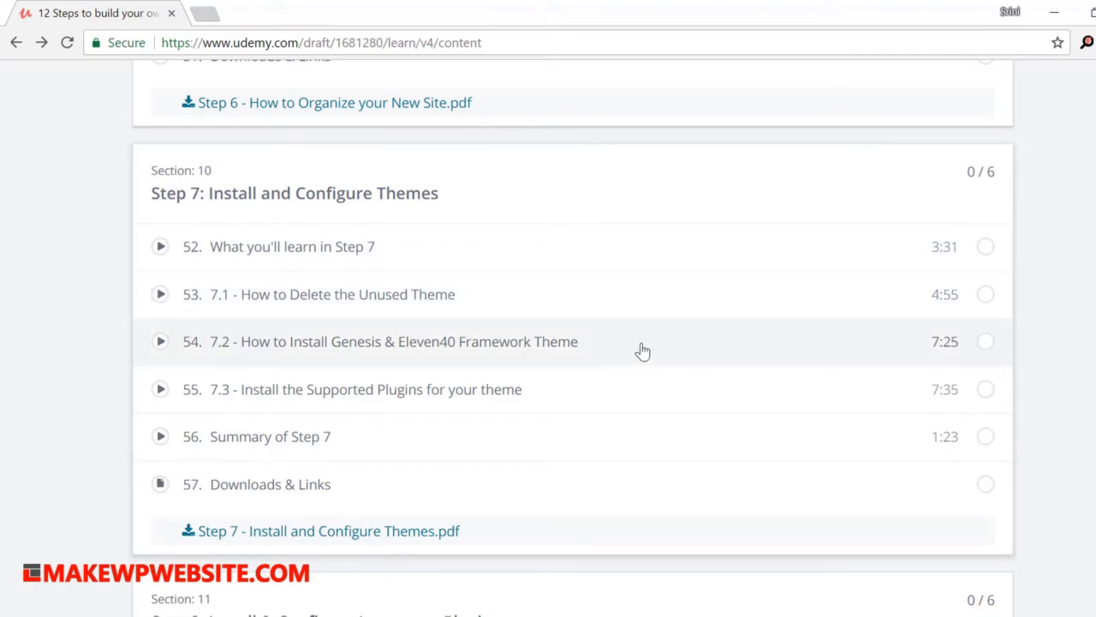
scroll(down, 3)
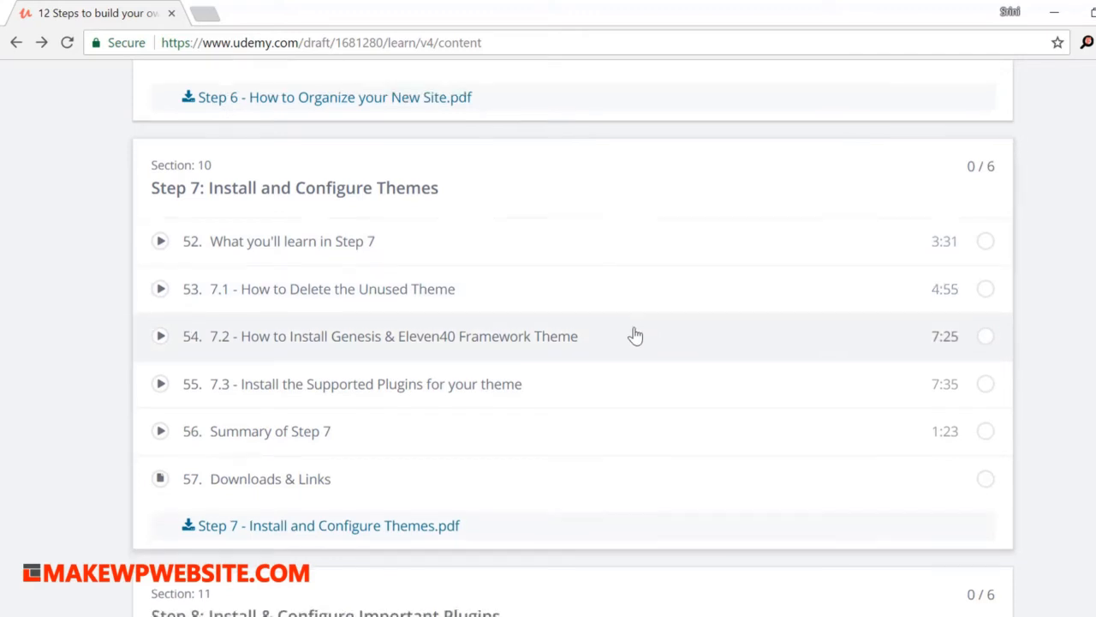
scroll(down, 3)
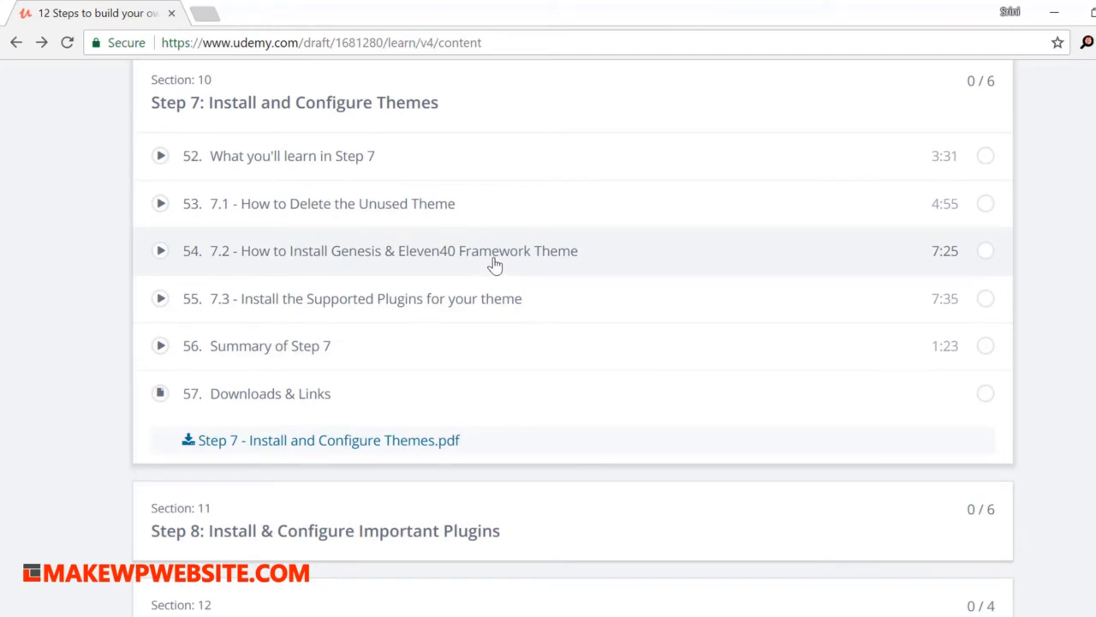
scroll(down, 3)
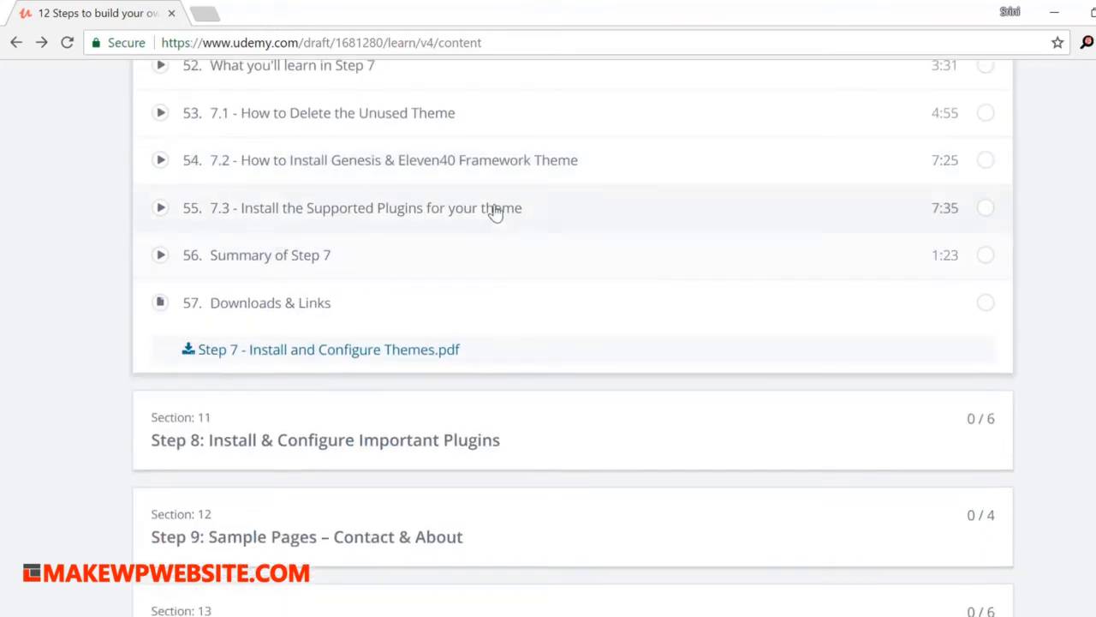
scroll(down, 3)
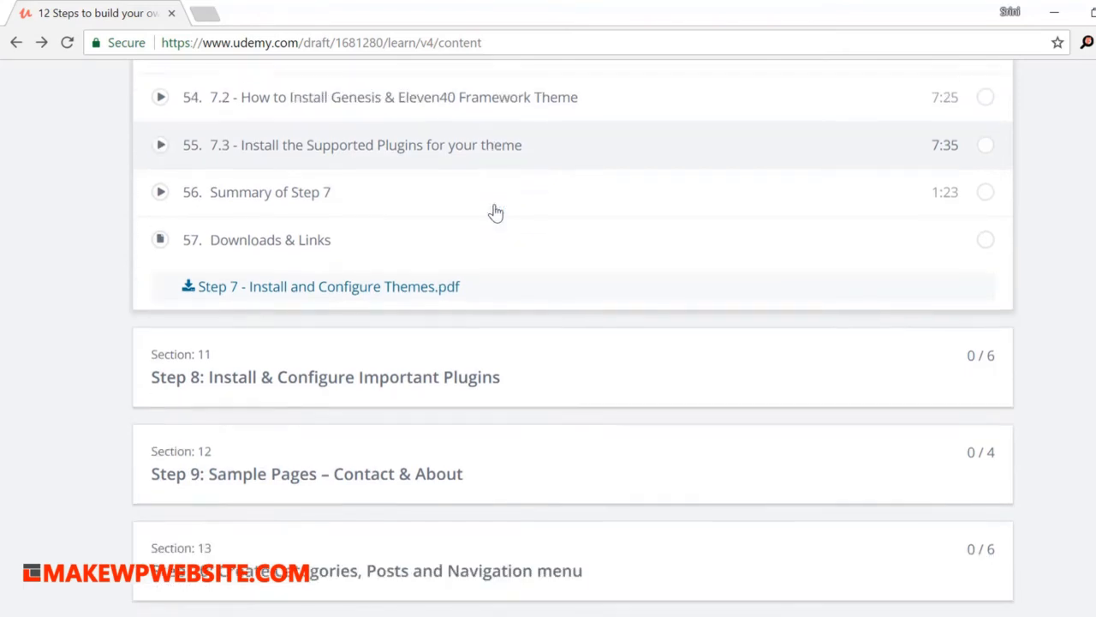
scroll(down, 3)
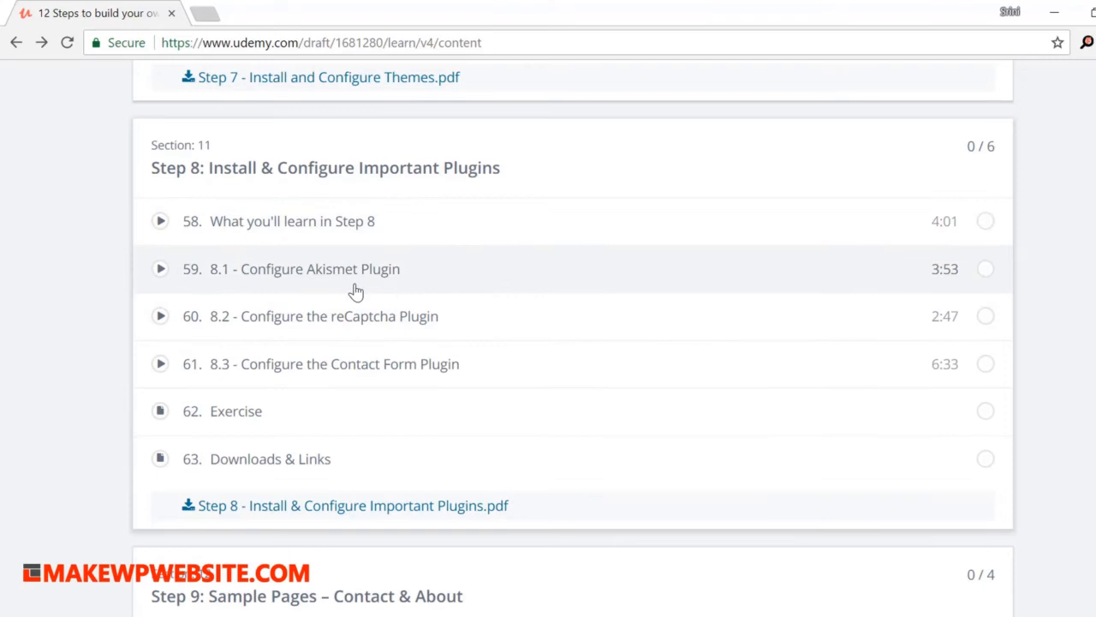
mouse_move(519, 281)
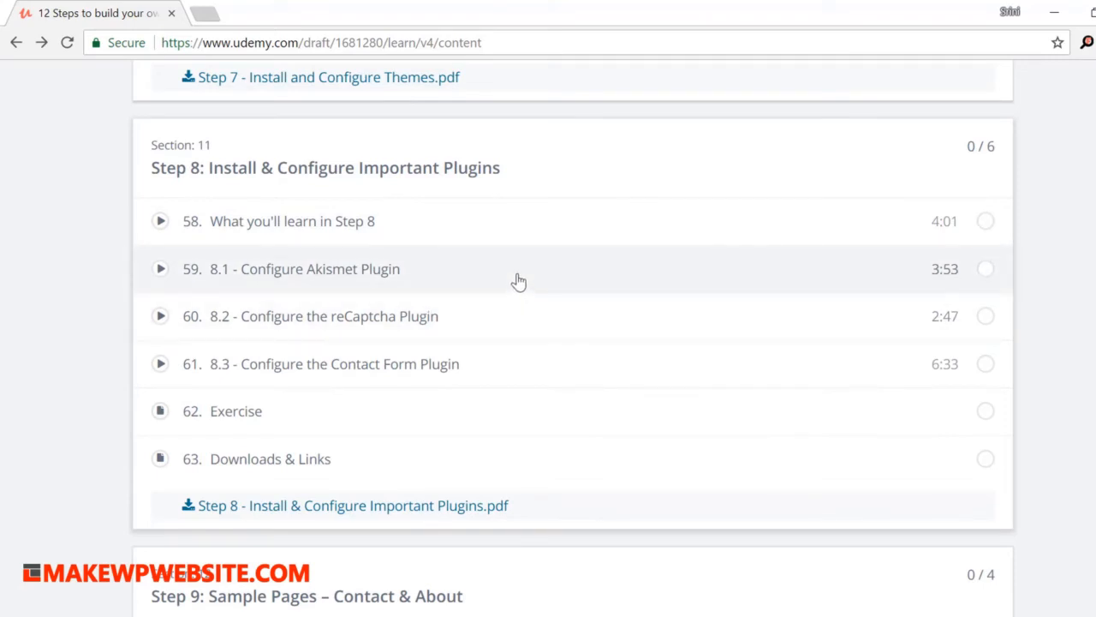
mouse_move(515, 276)
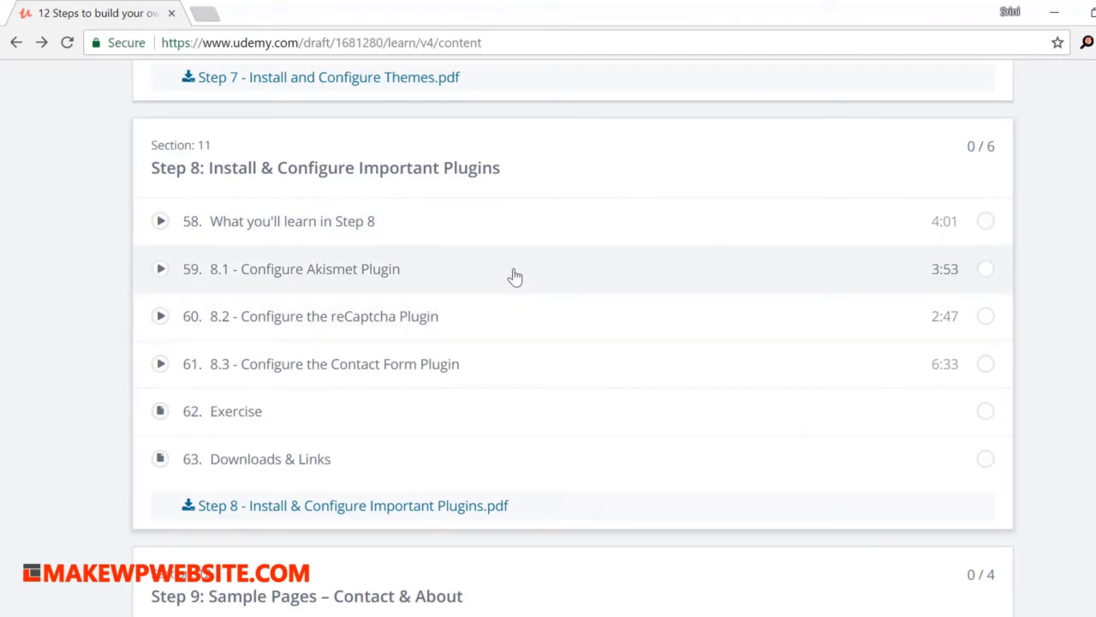
mouse_move(512, 272)
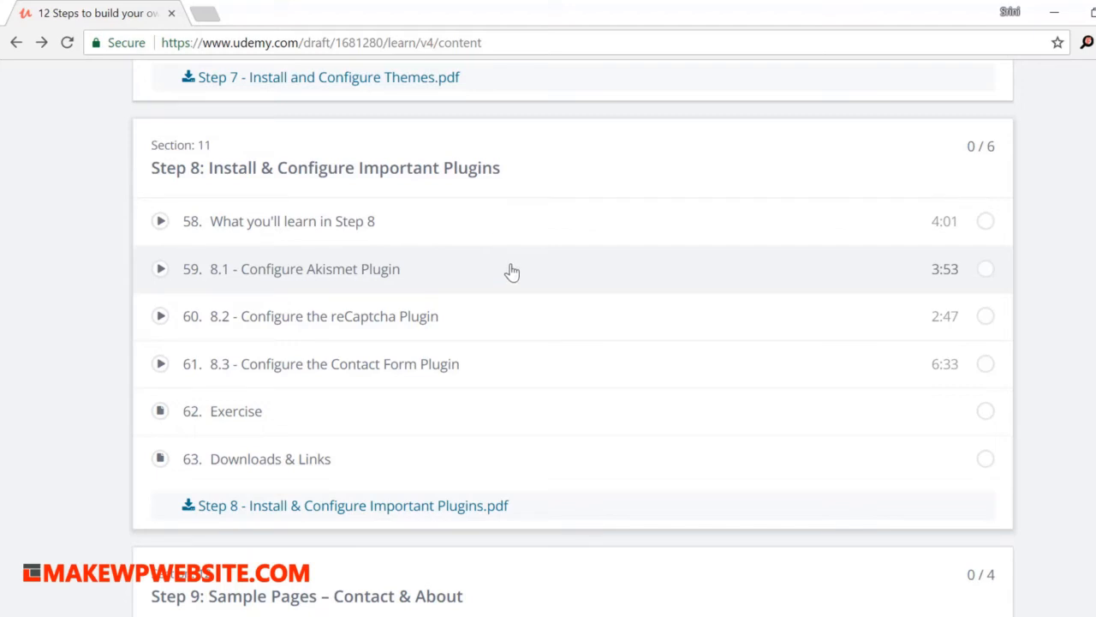
Scroll through the Step 8 plugin lectures, then expand the Step 9 section.
scroll(down, 3)
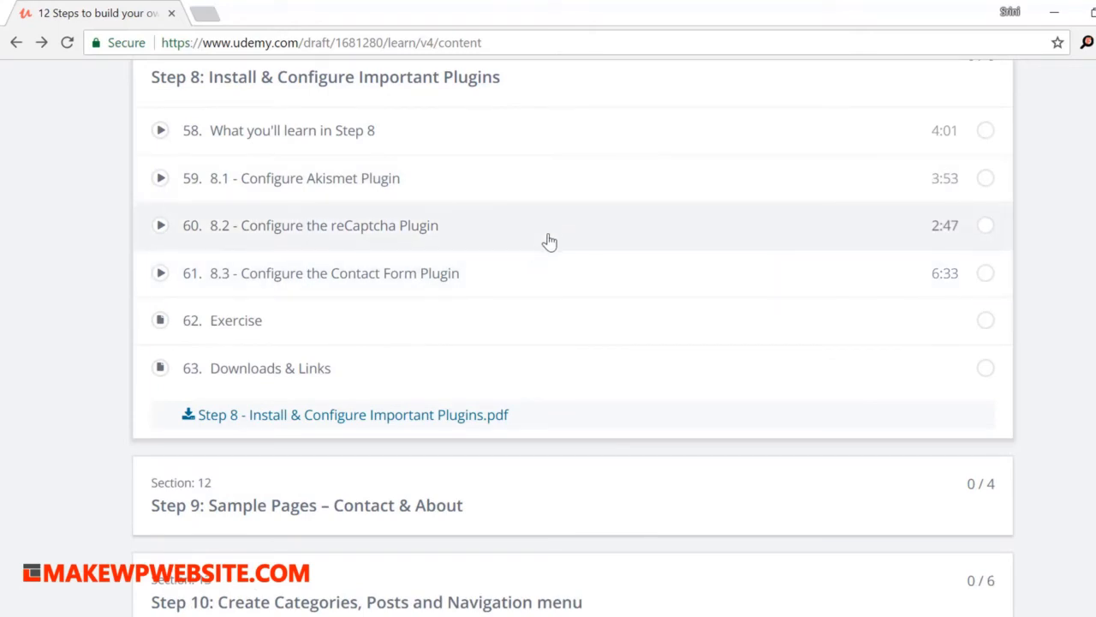
scroll(down, 3)
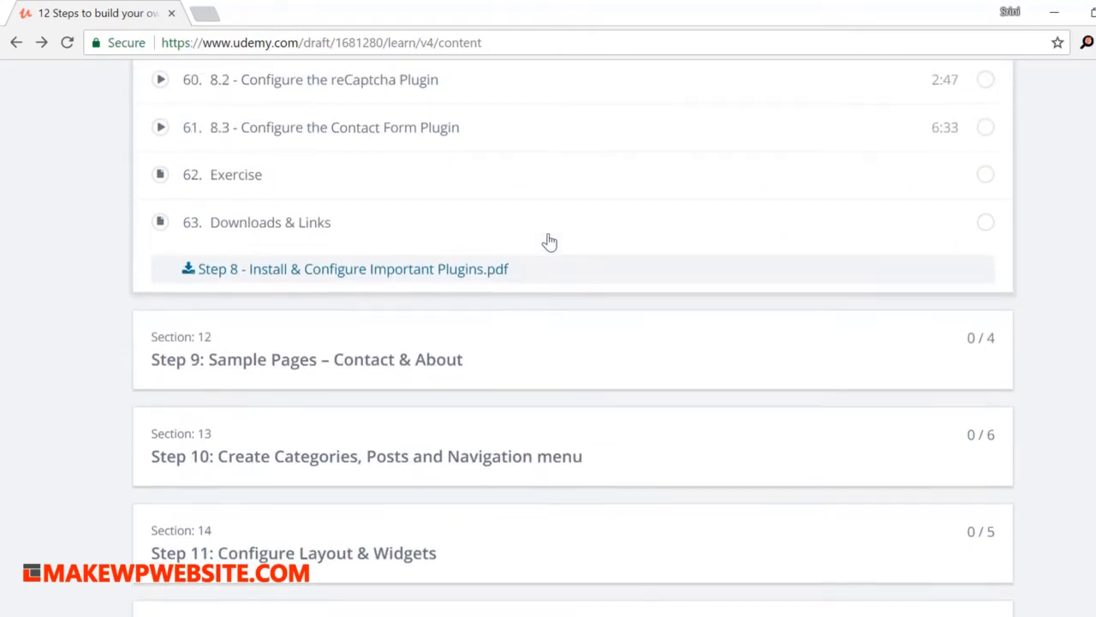
scroll(up, 3)
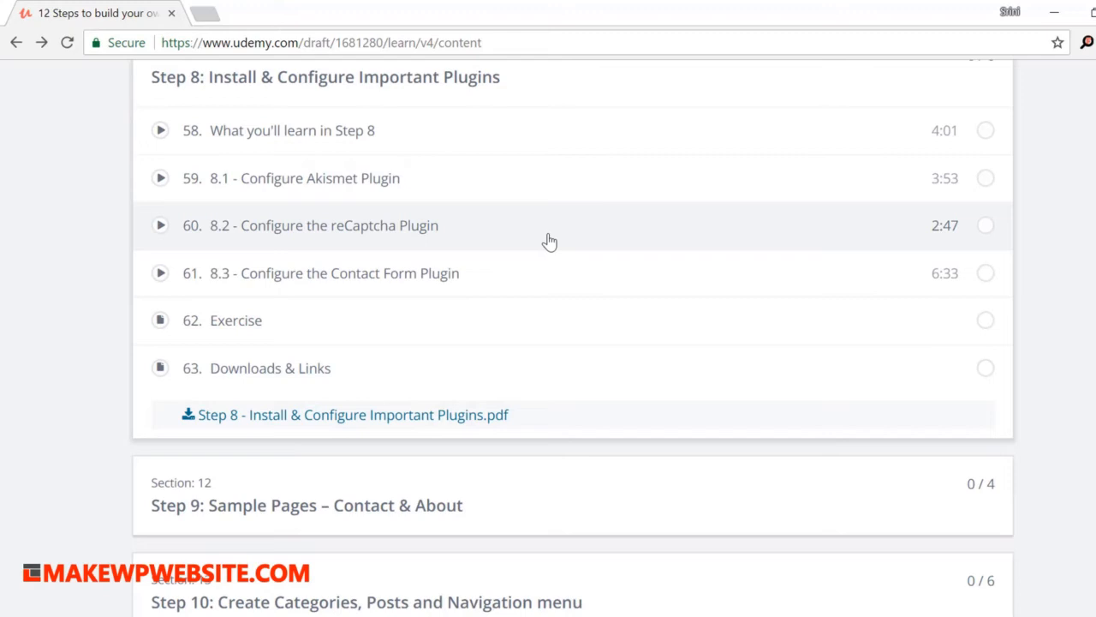
scroll(down, 3)
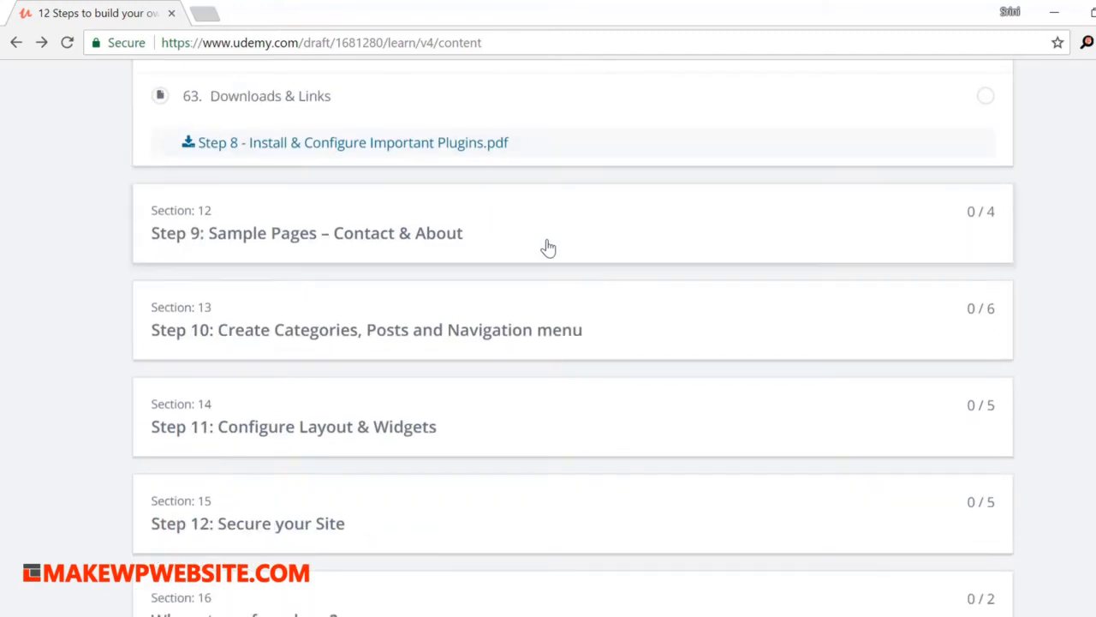
click(306, 232)
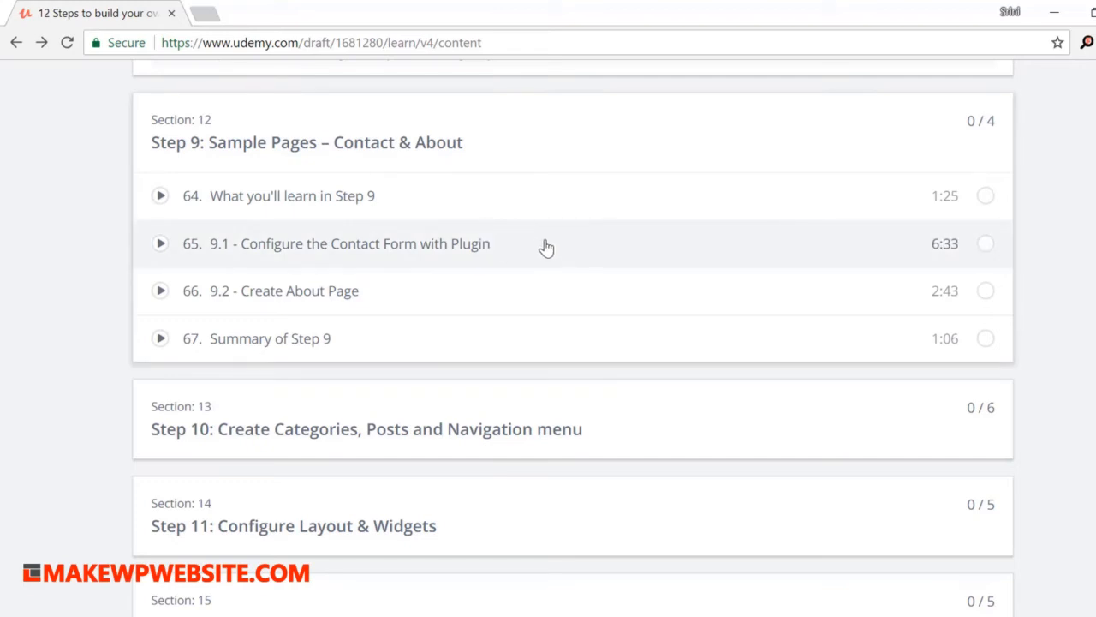
mouse_move(533, 291)
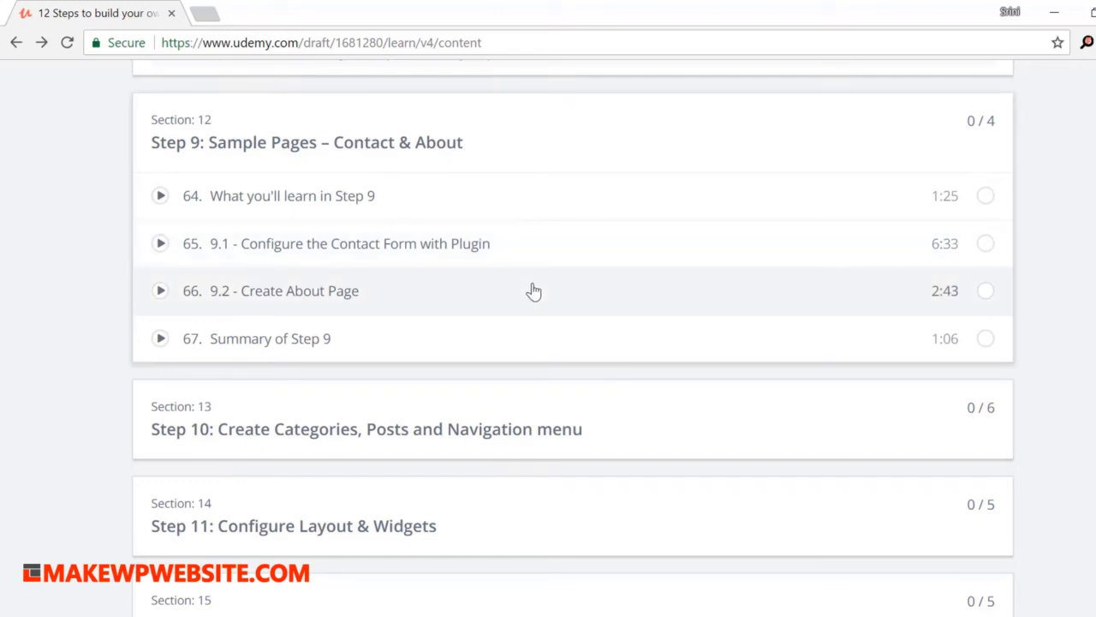
mouse_move(523, 263)
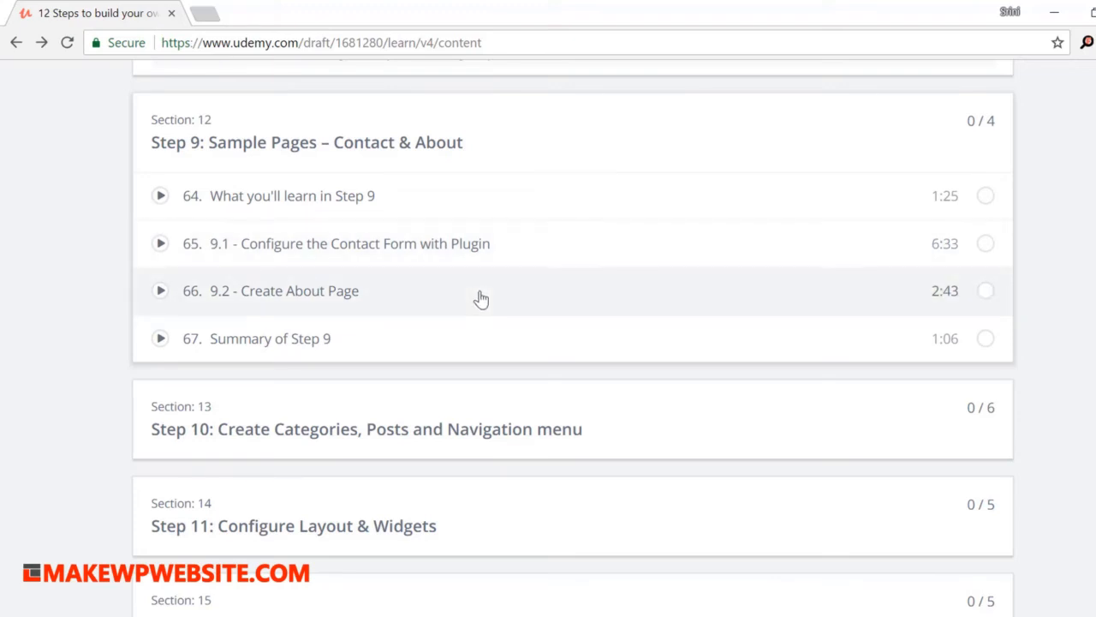
mouse_move(476, 284)
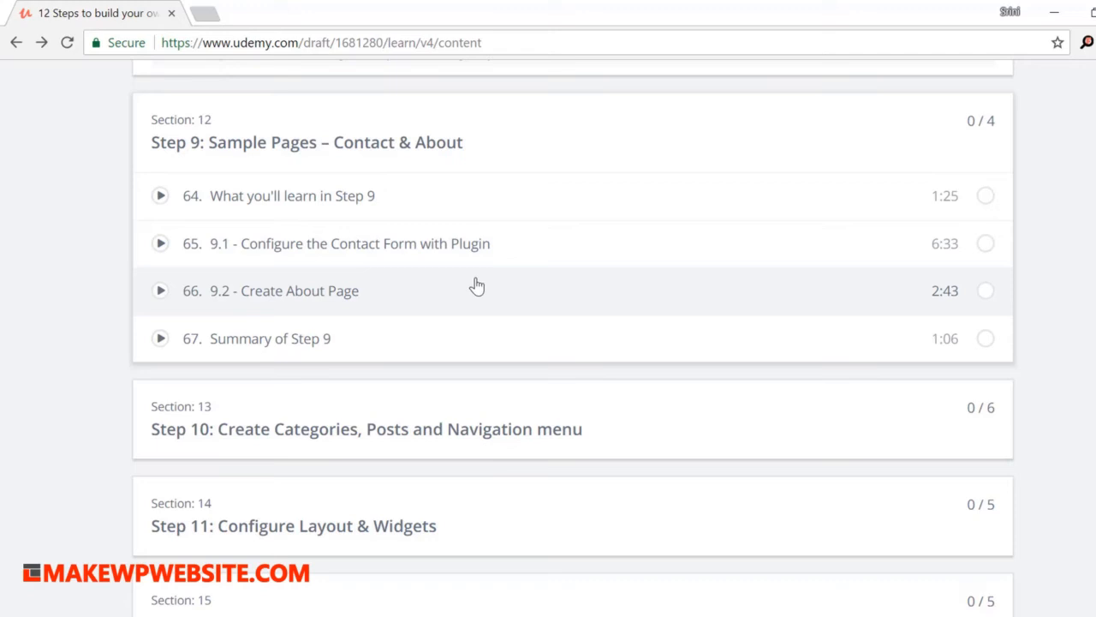
mouse_move(573, 180)
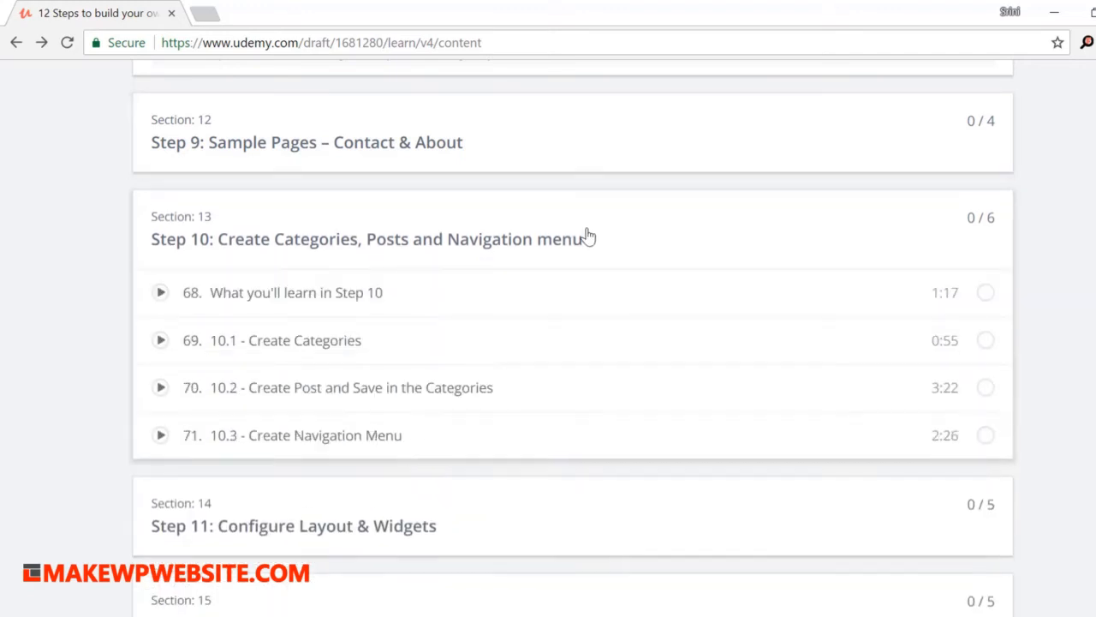
Scroll down through the Step 10 lectures 68–73.
scroll(down, 3)
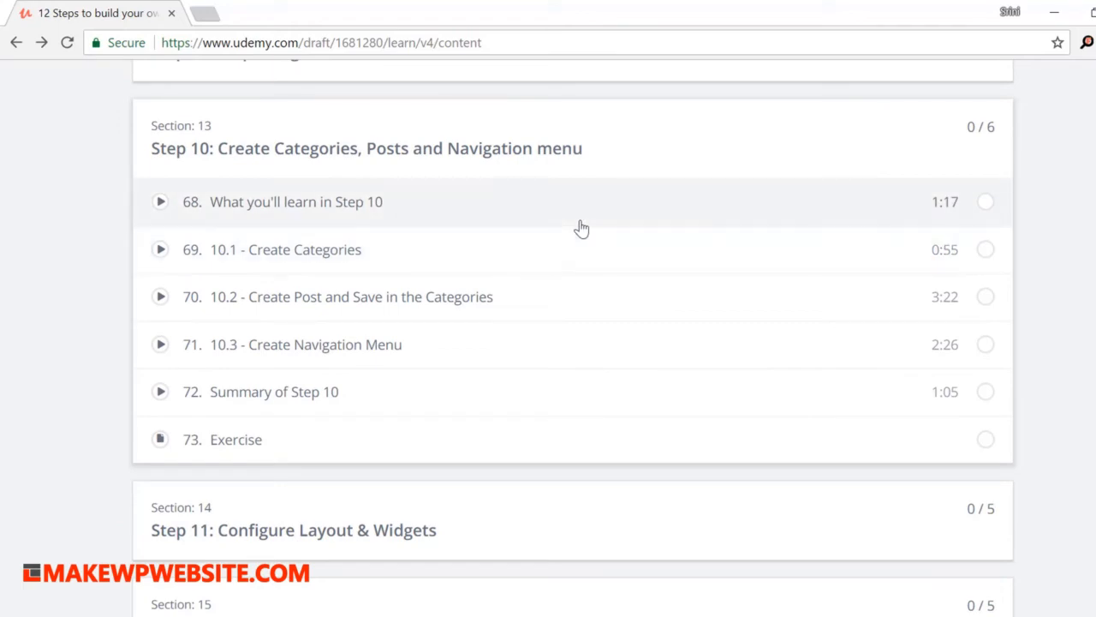
mouse_move(584, 244)
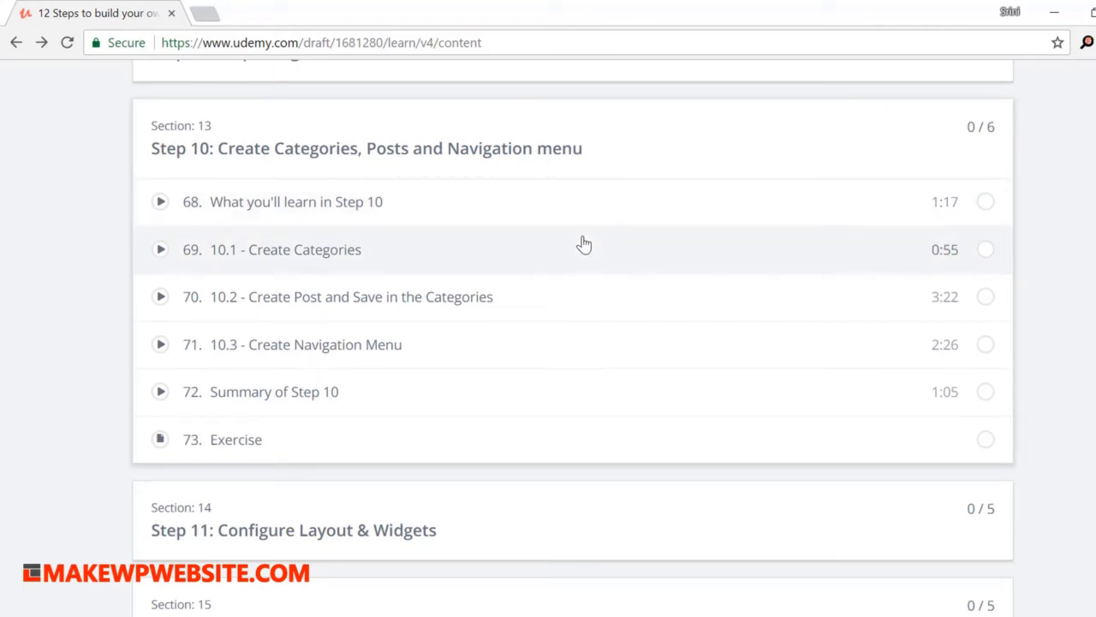
mouse_move(604, 182)
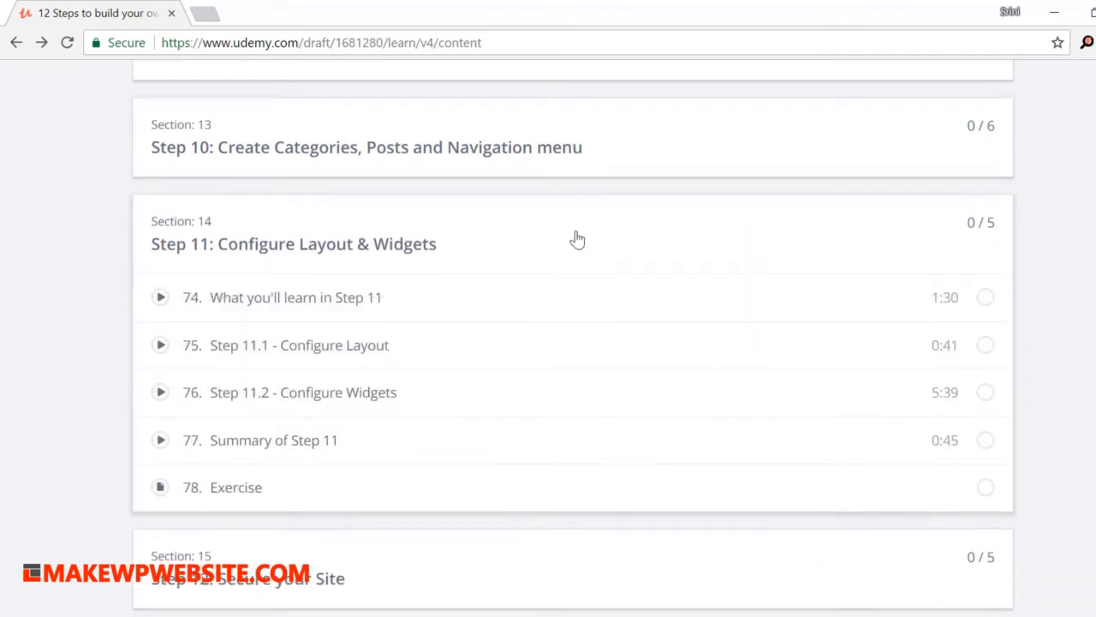
Scroll through the Step 11 Layout & Widgets lectures 74–78.
scroll(down, 3)
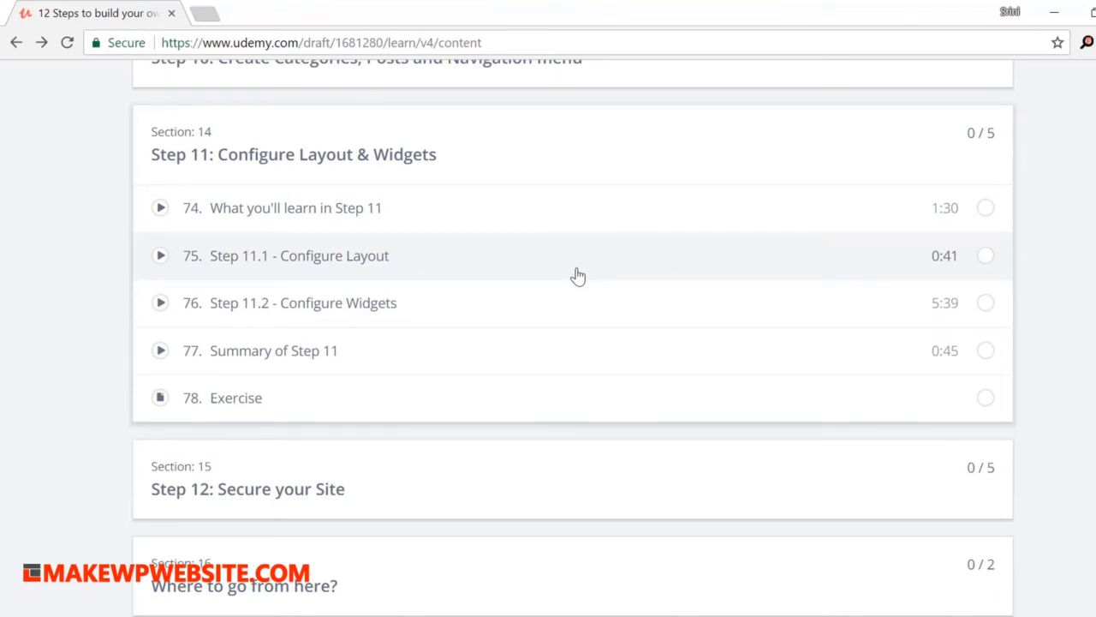
scroll(down, 3)
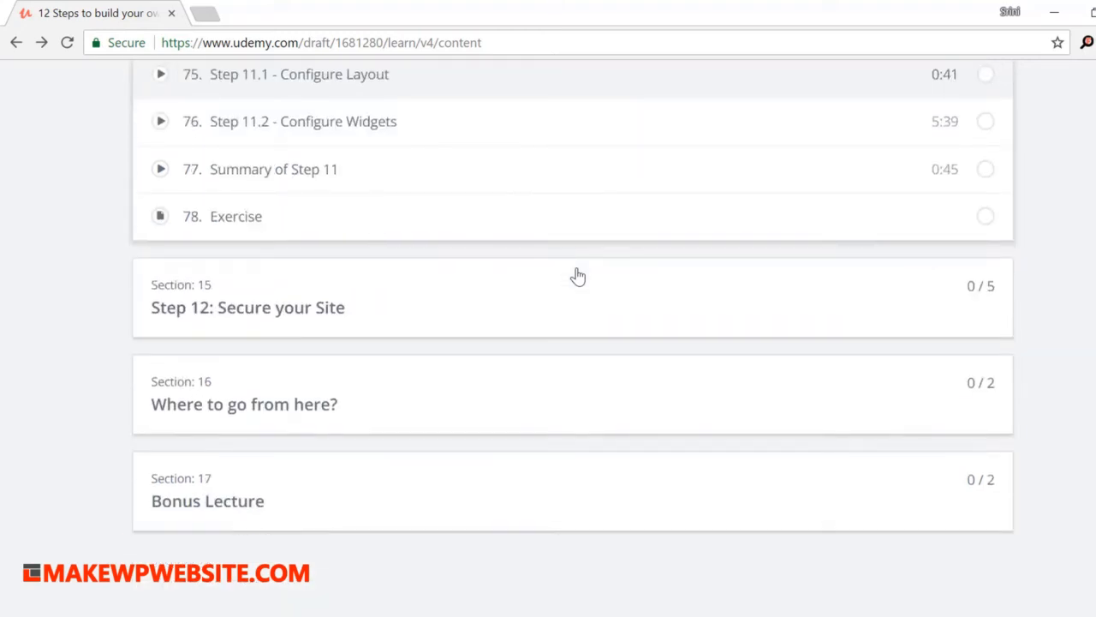
scroll(up, 3)
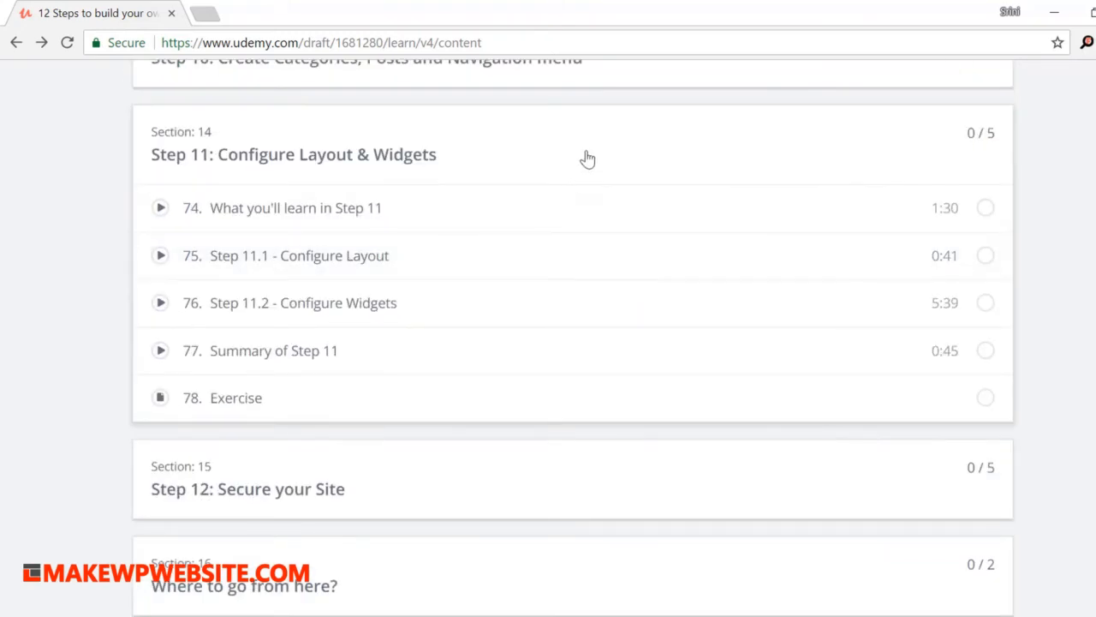
scroll(down, 3)
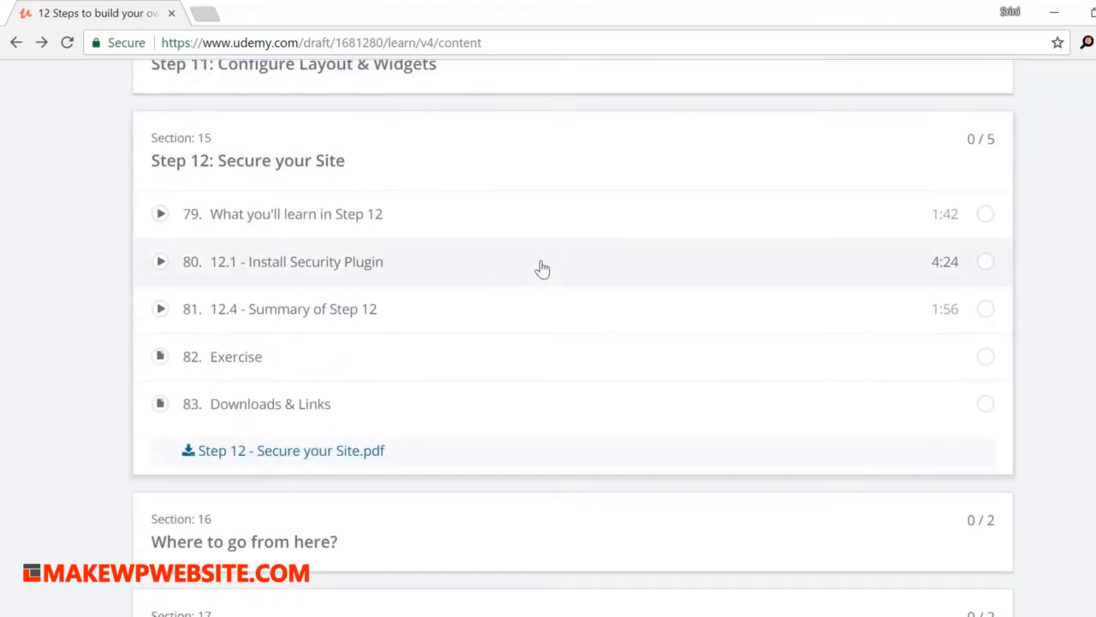
mouse_move(526, 276)
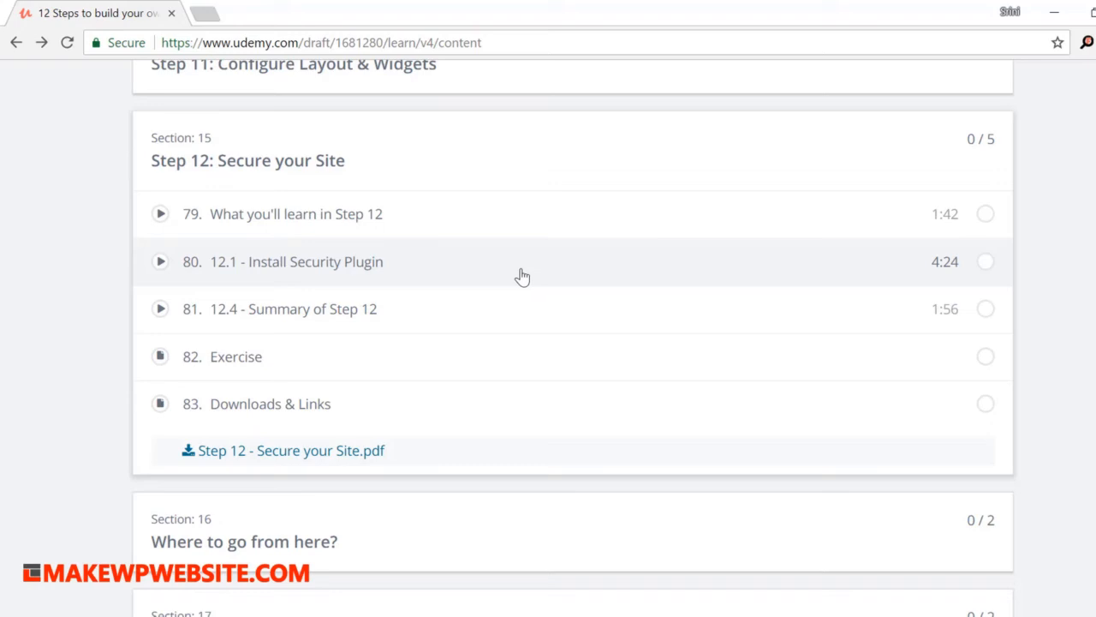
mouse_move(513, 273)
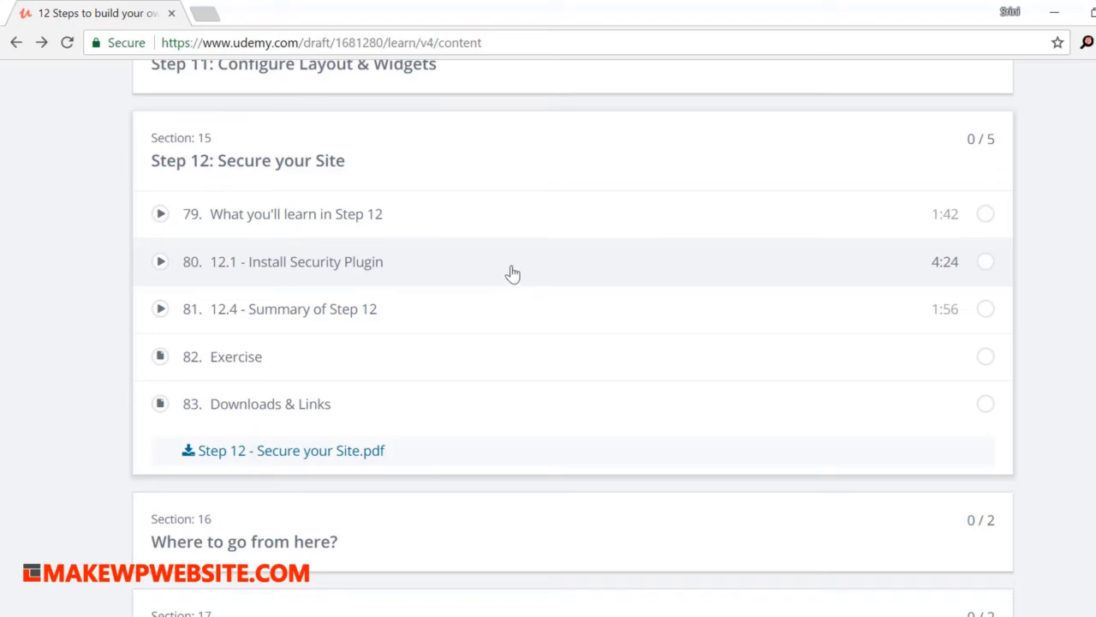
mouse_move(511, 270)
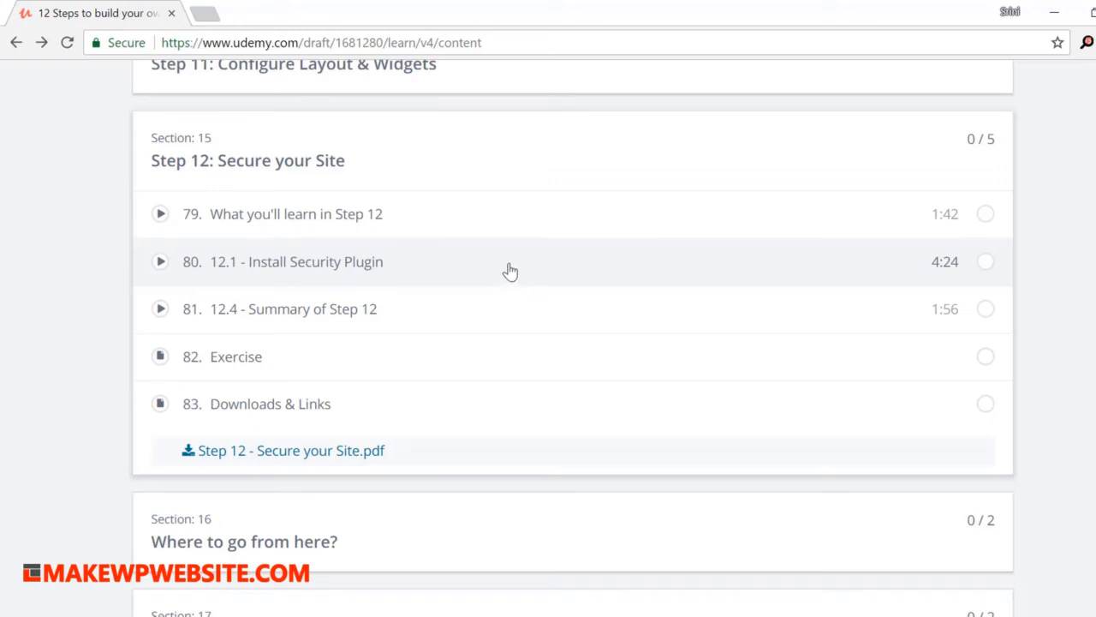
Scroll through the Step 12 Secure your Site lectures 79–83.
scroll(down, 3)
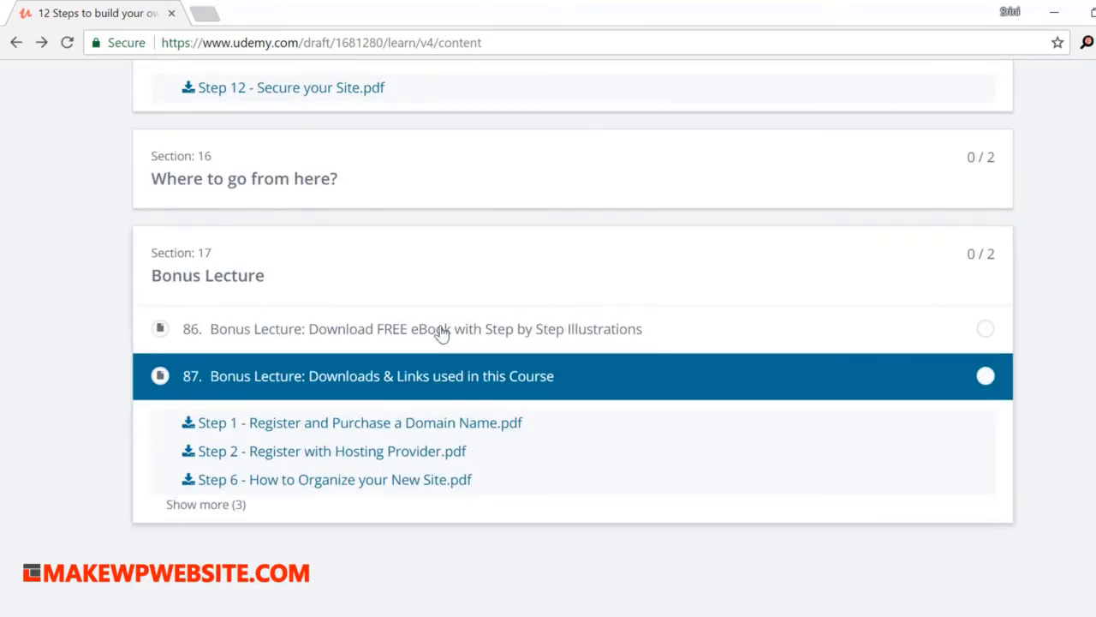
mouse_move(340, 326)
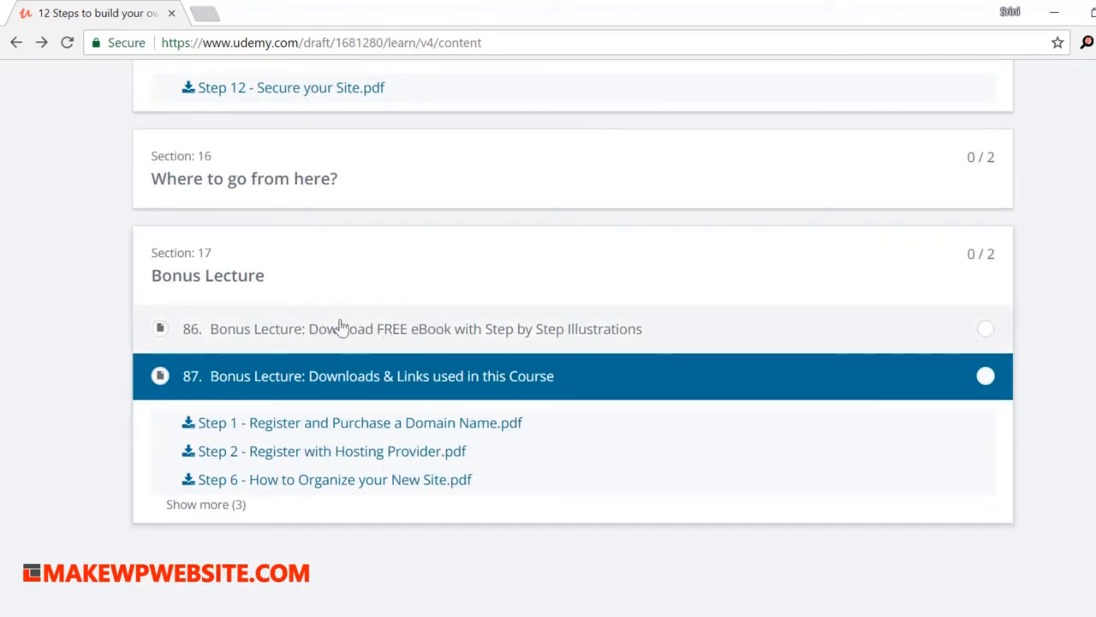
mouse_move(380, 336)
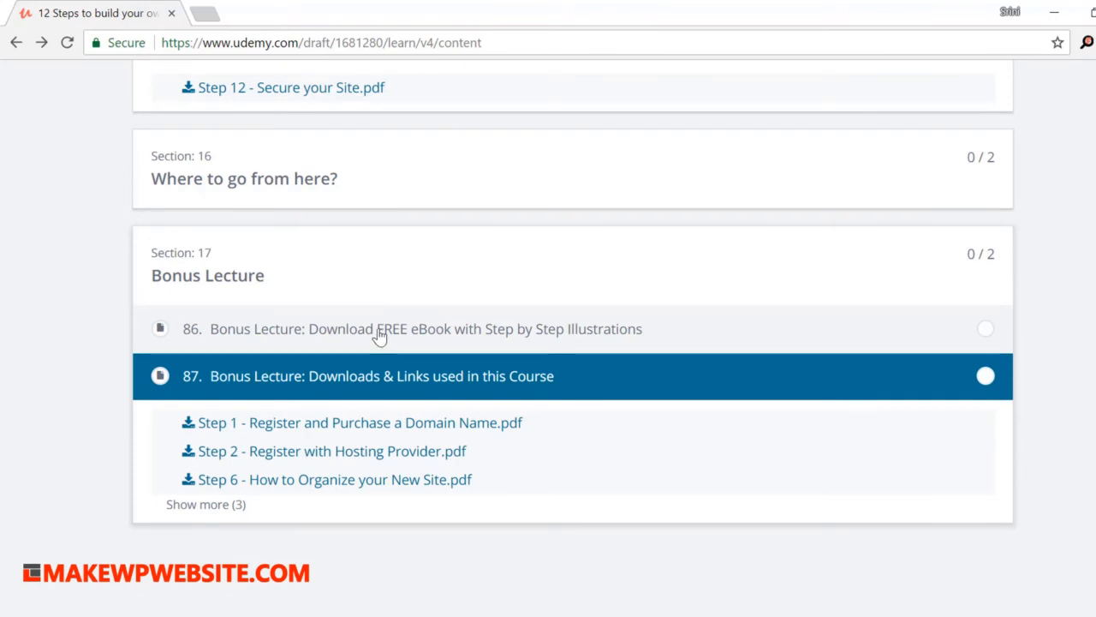
mouse_move(447, 390)
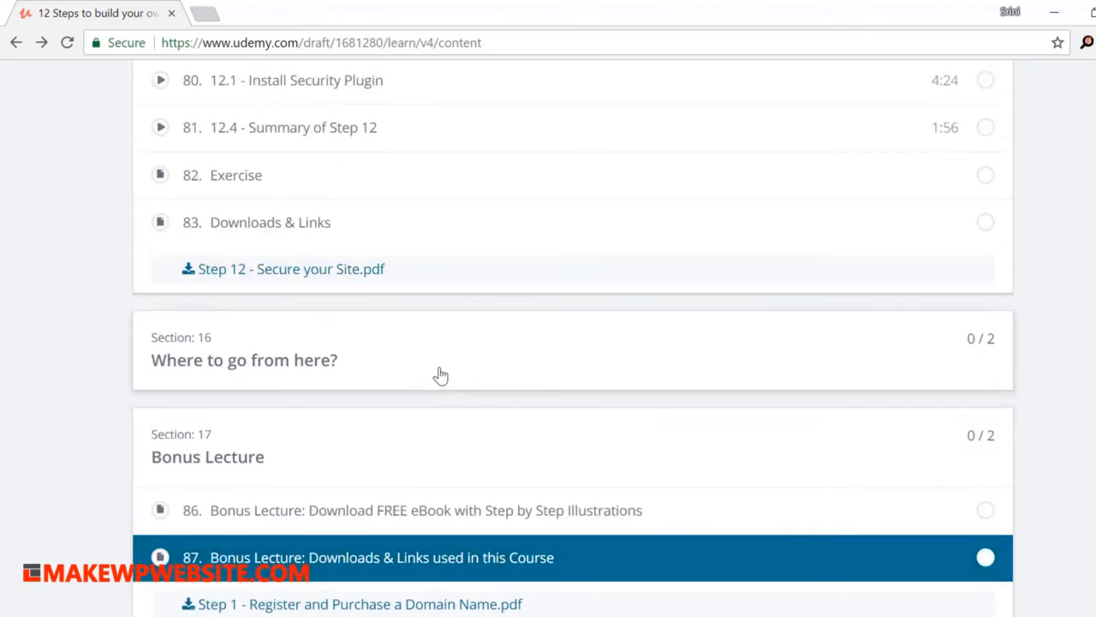
mouse_move(418, 453)
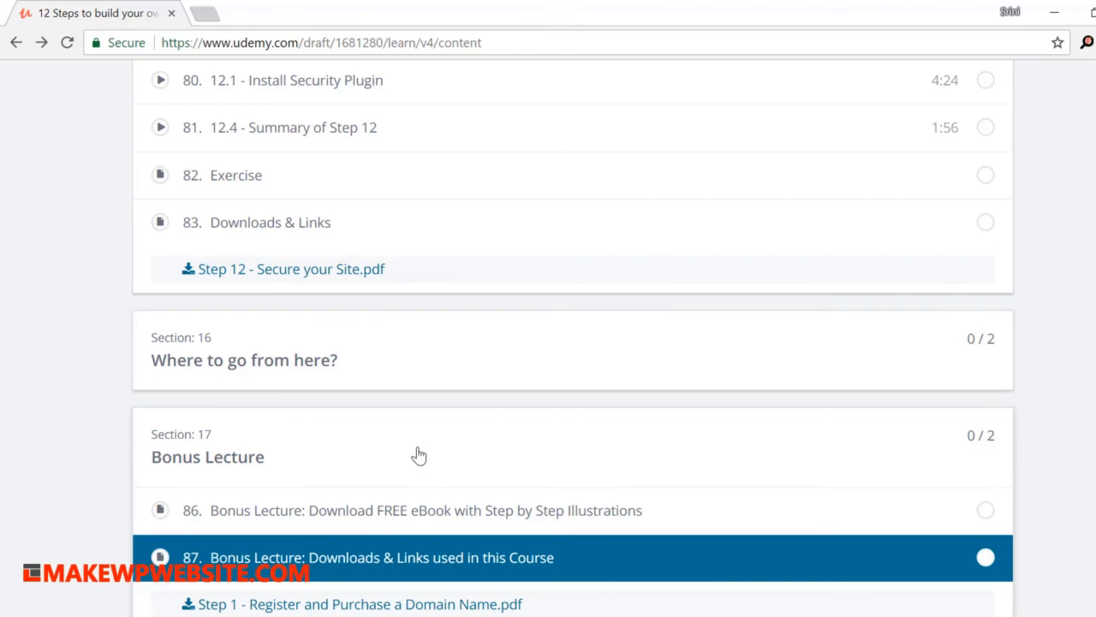
View the Bonus lectures 86–87, then scroll back up toward the top.
scroll(down, 3)
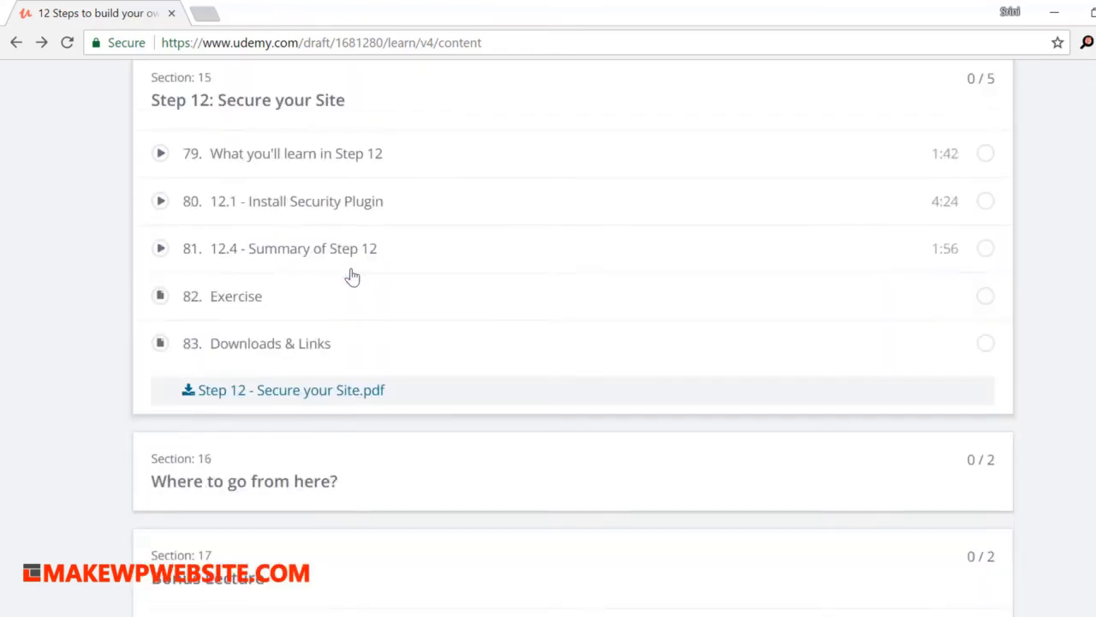
scroll(up, 3)
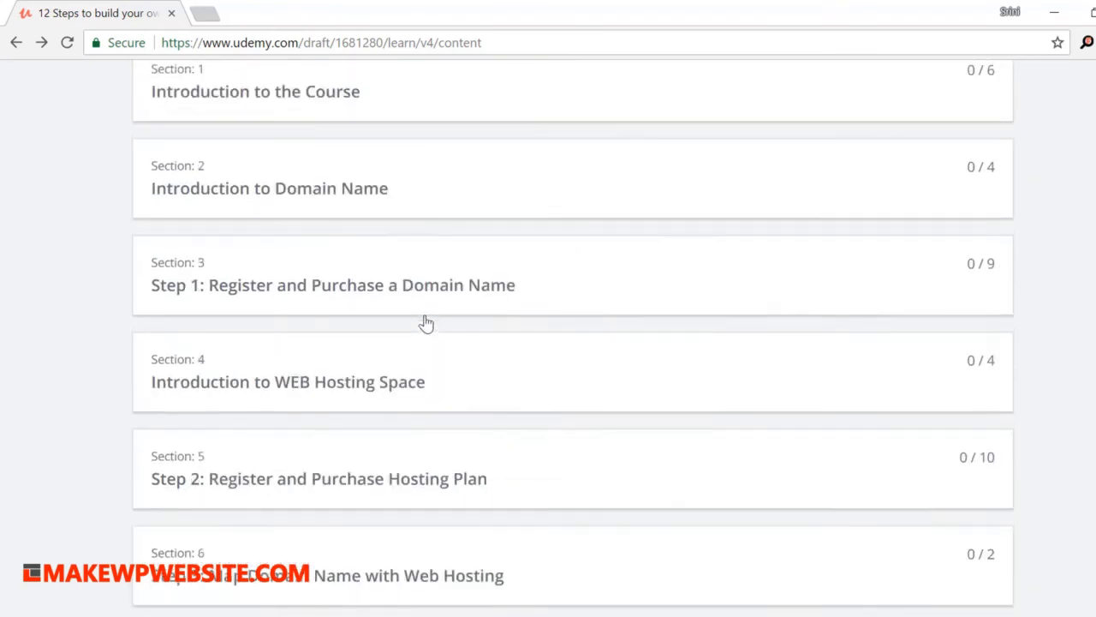
Scroll the course content list to show the search box and Section 1, Introduction to the Course.
scroll(up, 3)
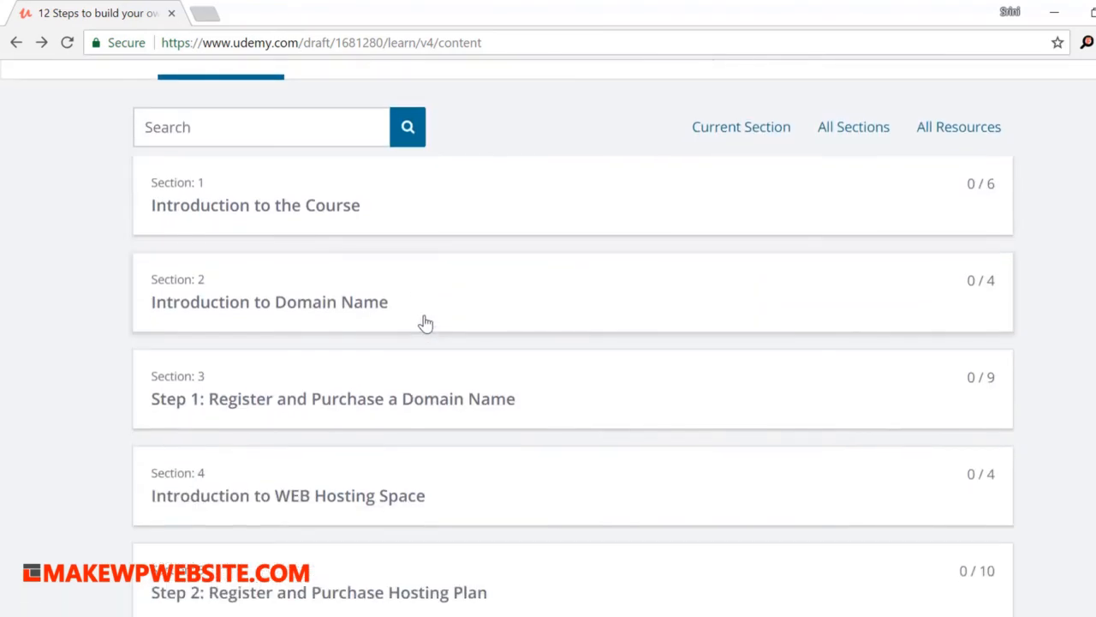
scroll(down, 3)
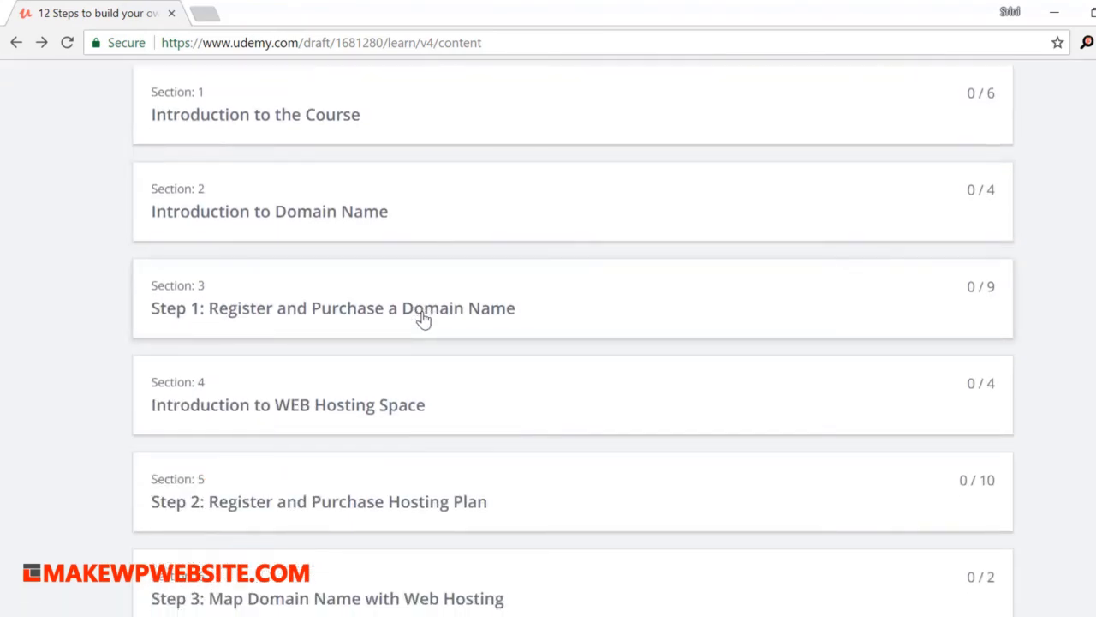